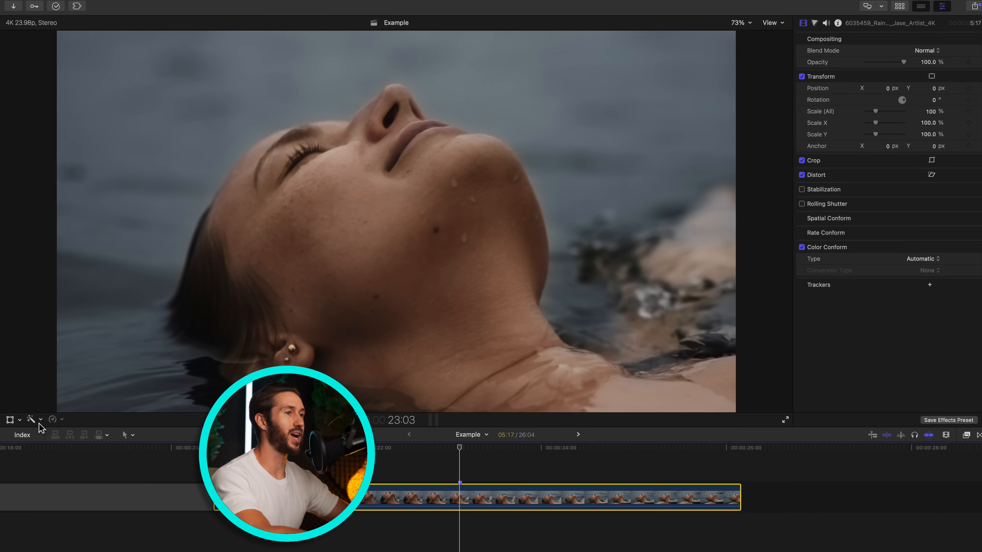
Add a magnetic mask to the swimming woman clip from the Enhancements menu
left_click(41, 357)
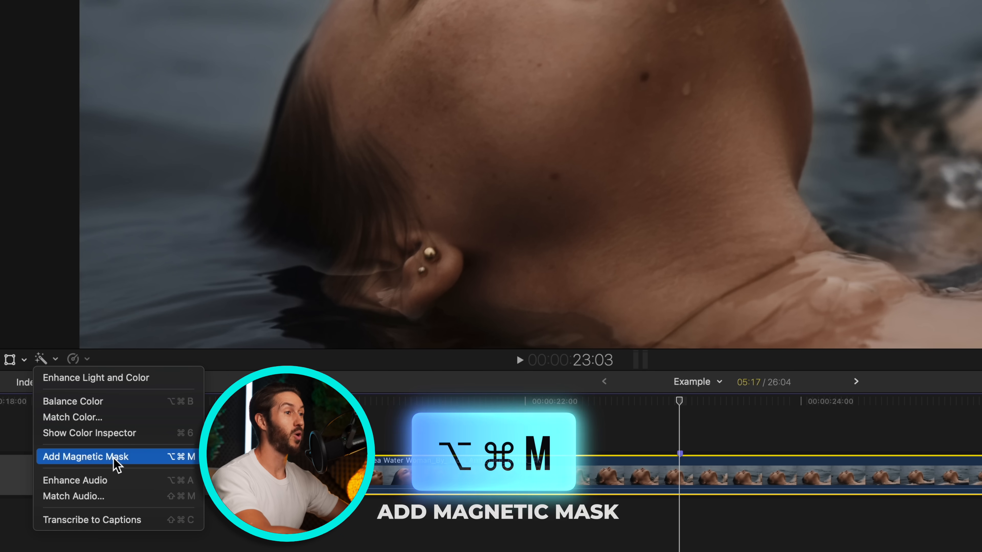
left_click(85, 457)
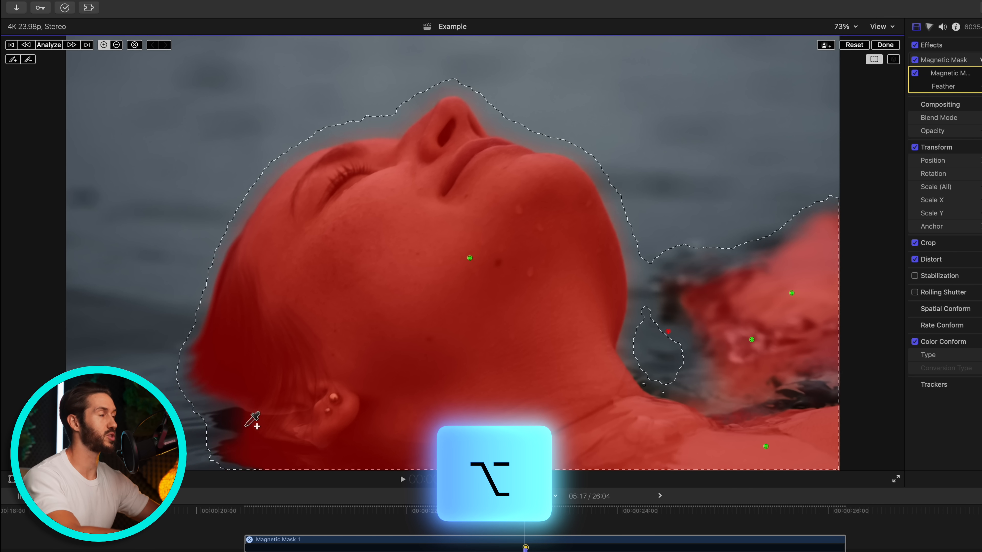
mouse_move(761, 399)
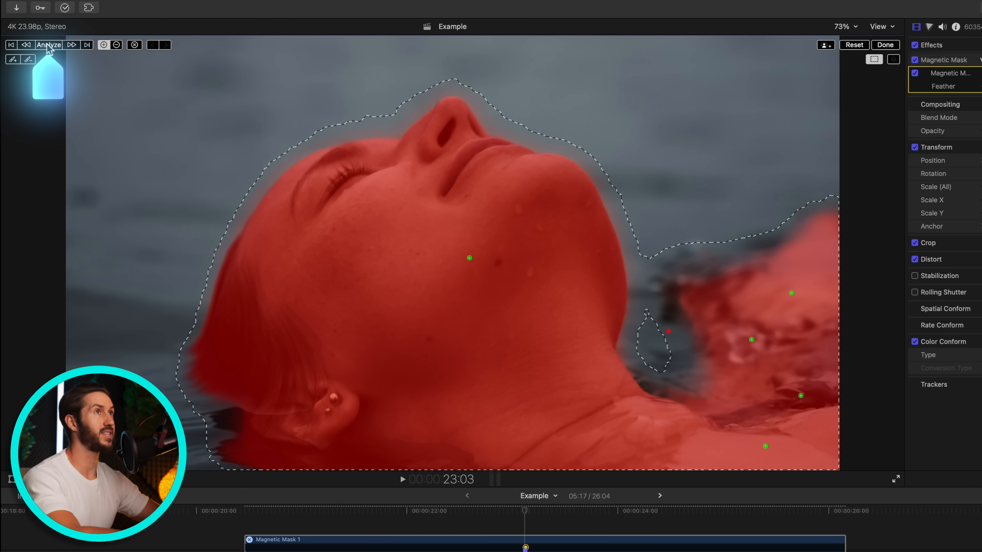
Analyze the magnetic mask across the clip and finish mask editing
left_click(49, 45)
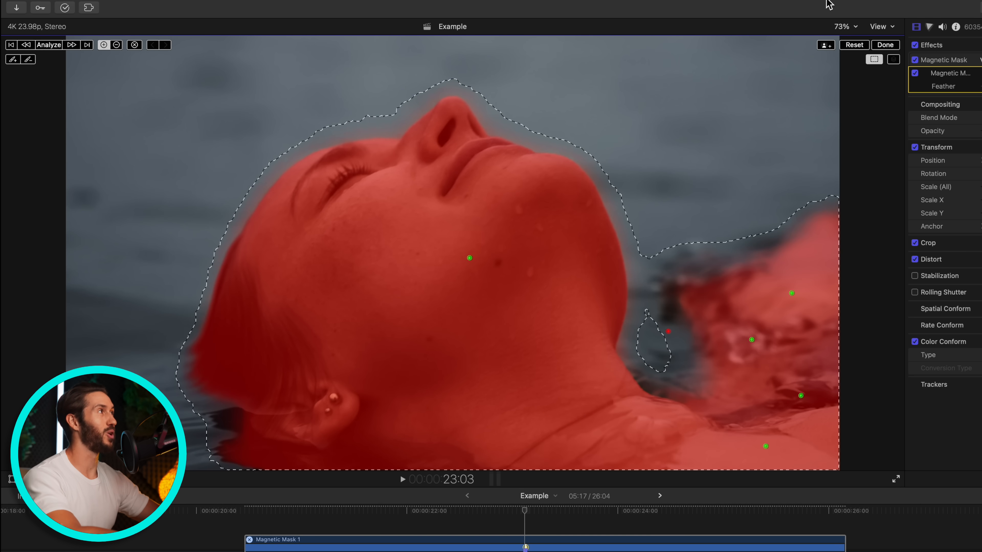
left_click(885, 44)
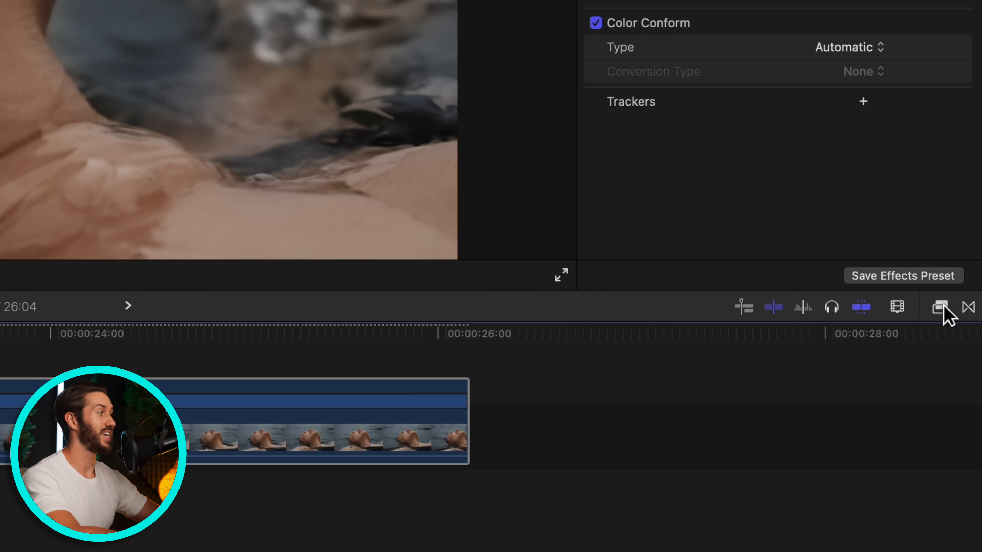
Search the effects library for 'wheels'
left_click(939, 307)
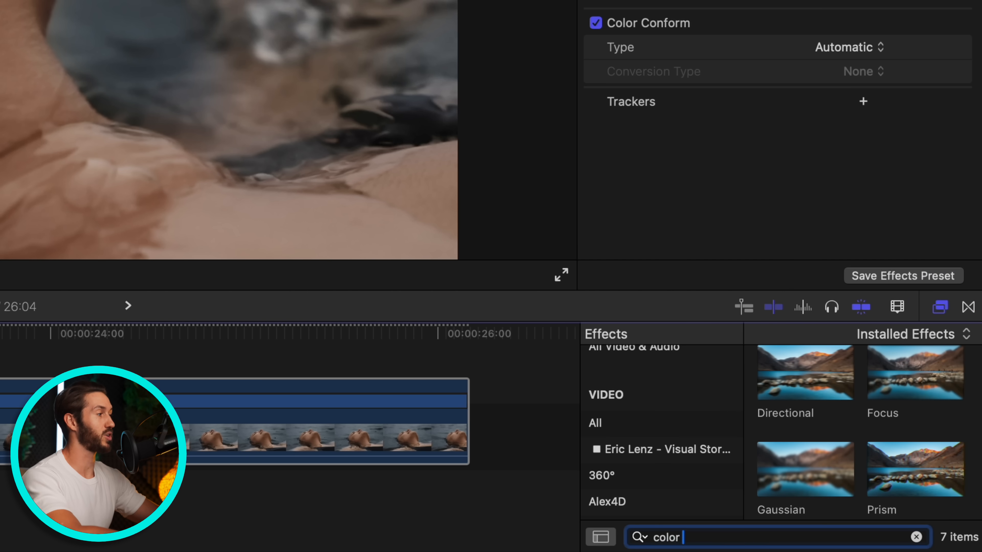
type("wheels")
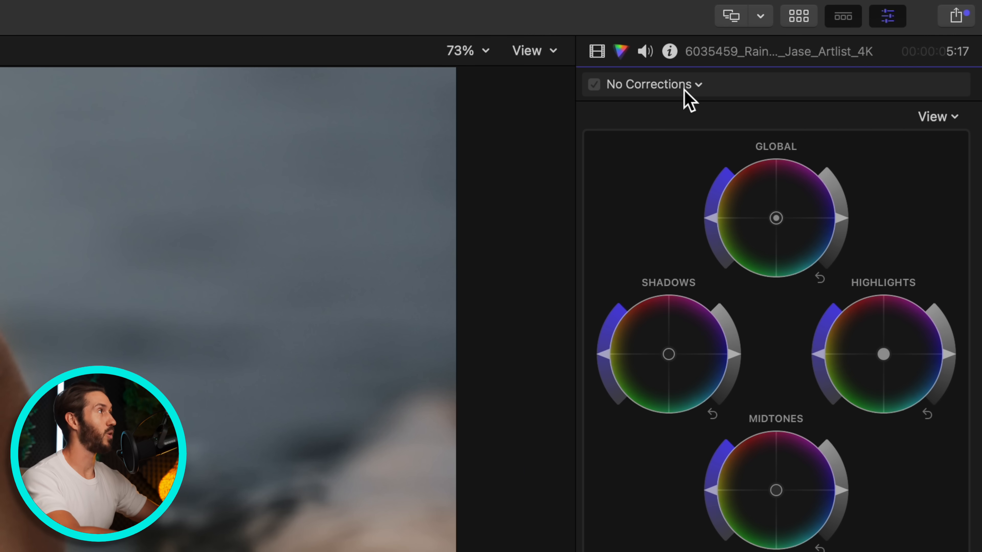
Add a Color Curves correction in the Color inspector and reach its mask options
left_click(648, 84)
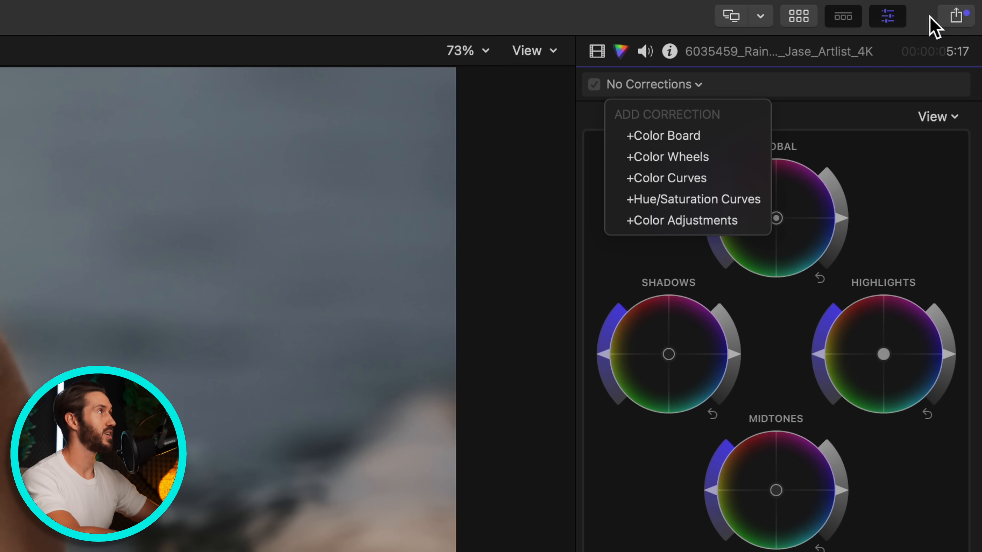
left_click(887, 16)
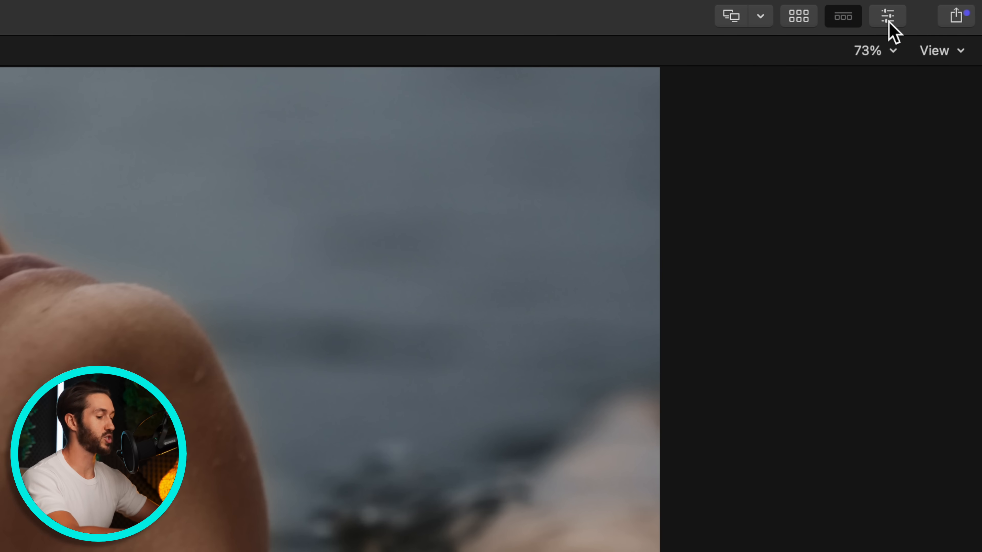
left_click(886, 16)
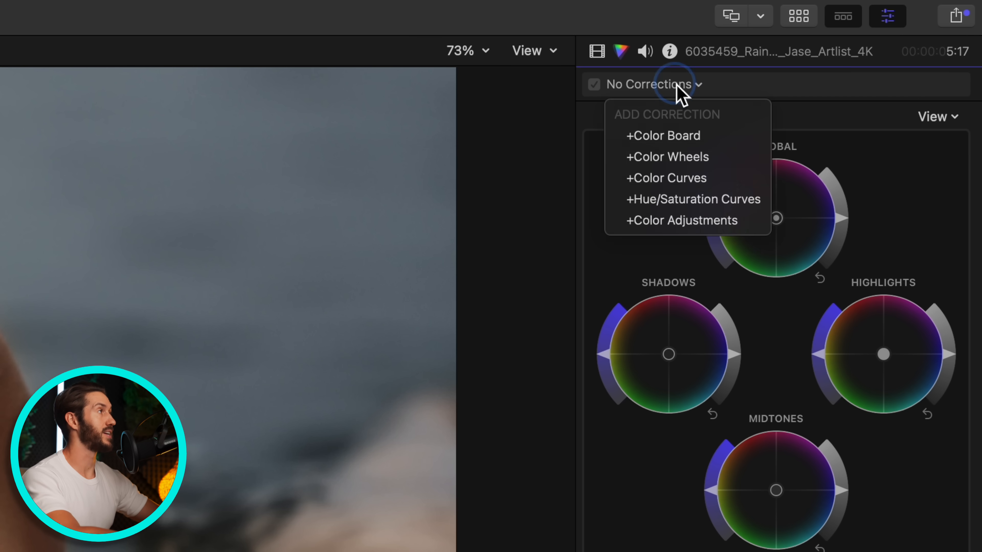
left_click(666, 178)
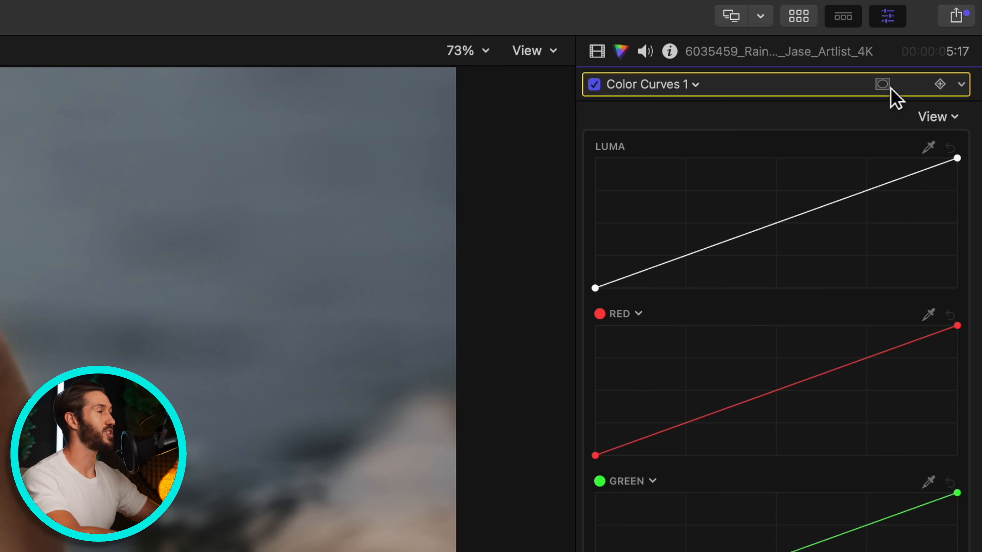
left_click(882, 84)
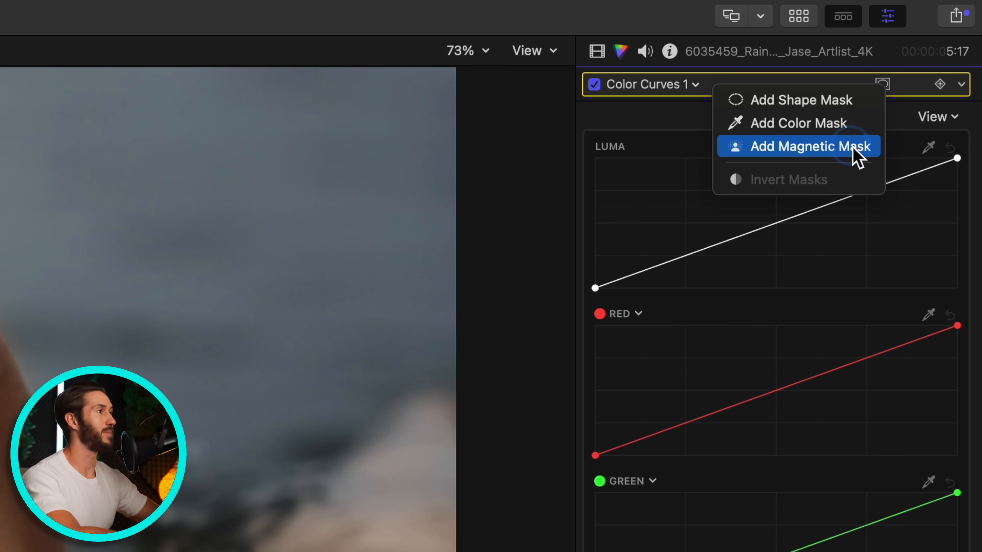
Attach a magnetic mask on the woman's face to the curves correction and analyze it through the clip
left_click(810, 146)
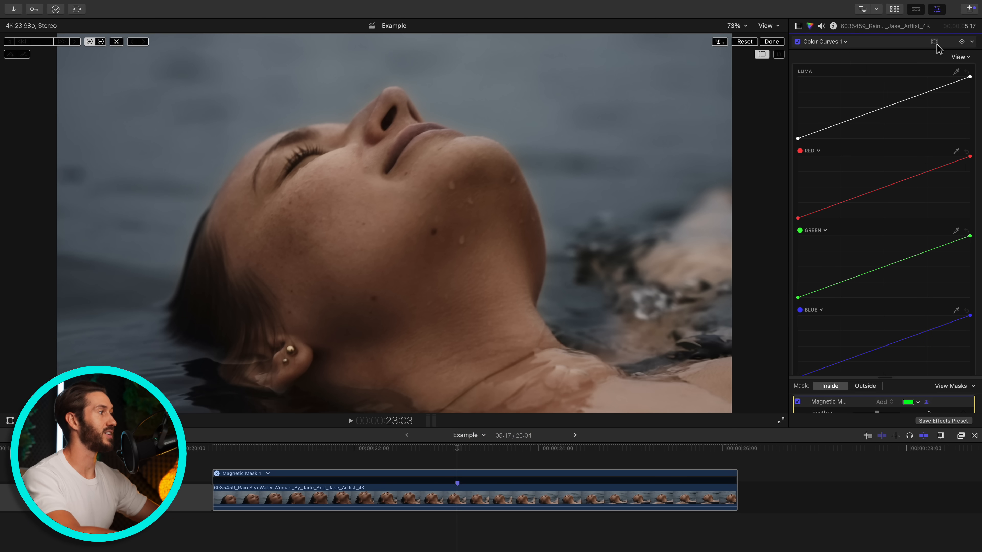
left_click(822, 41)
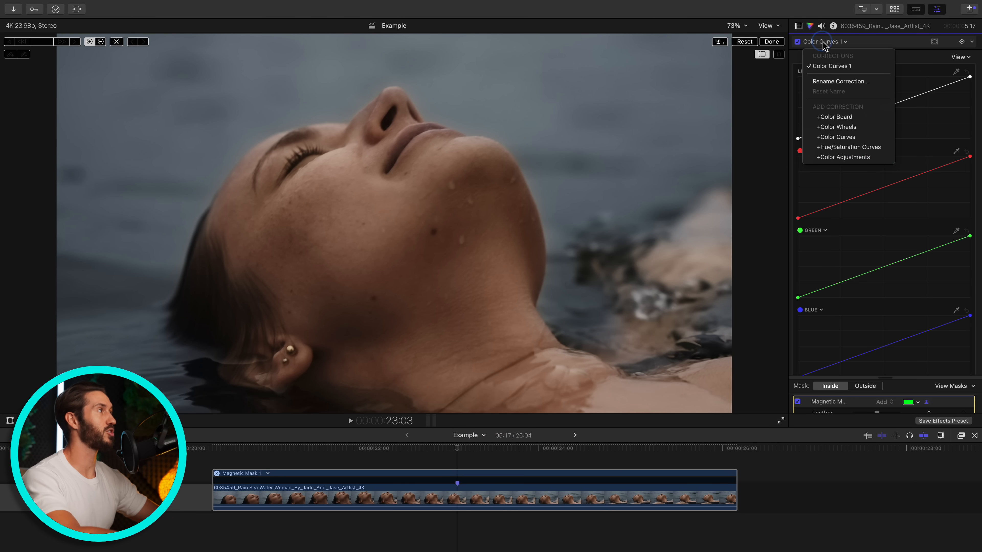
mouse_move(889, 47)
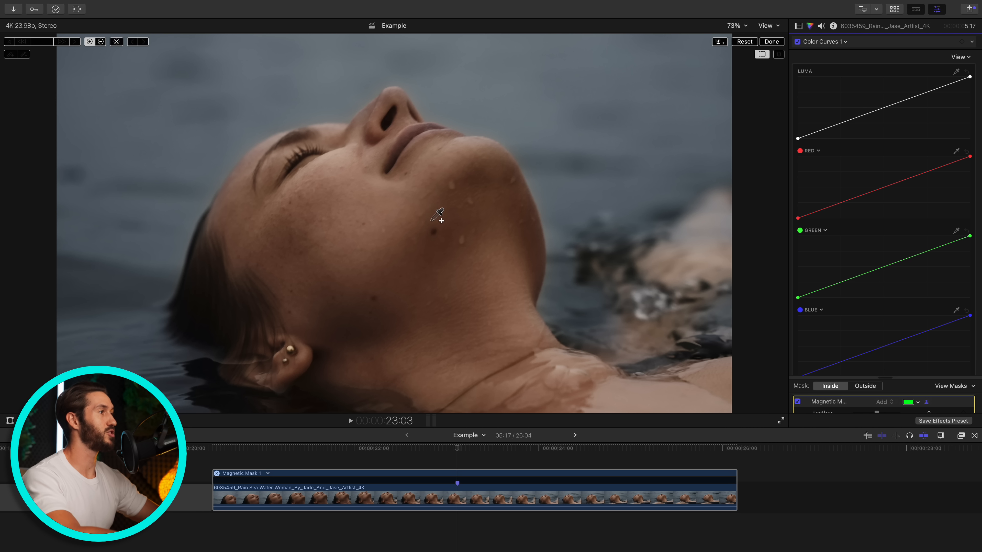
left_click(645, 337)
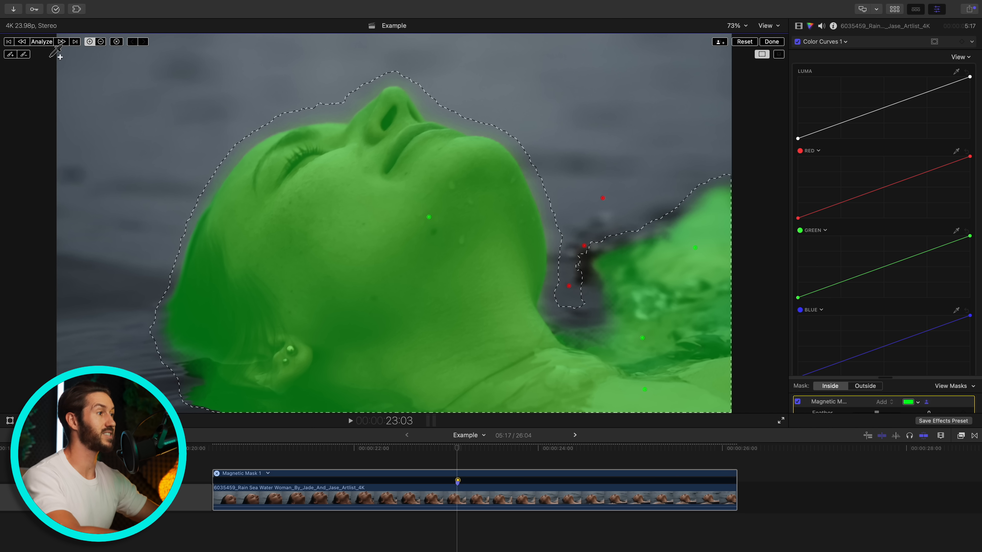
left_click(40, 41)
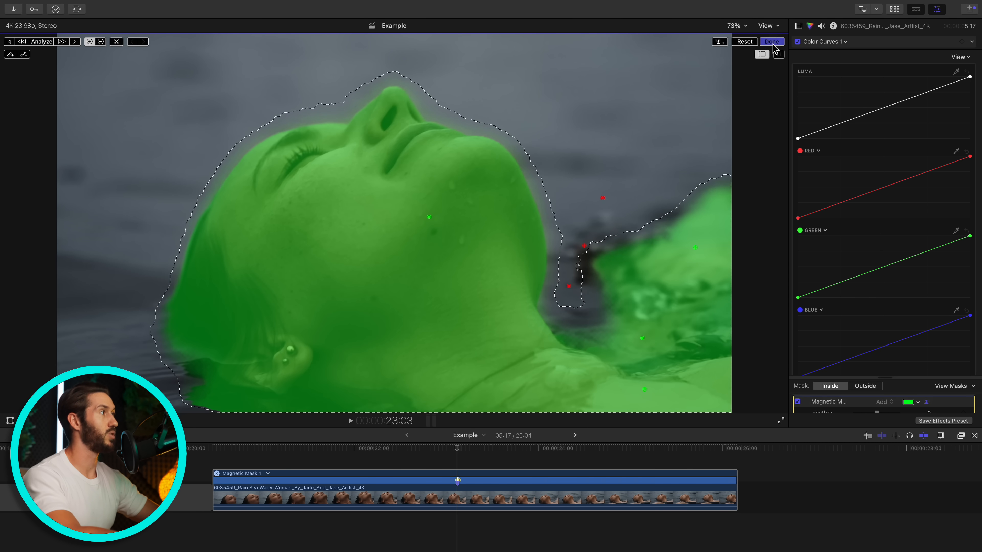
left_click(771, 42)
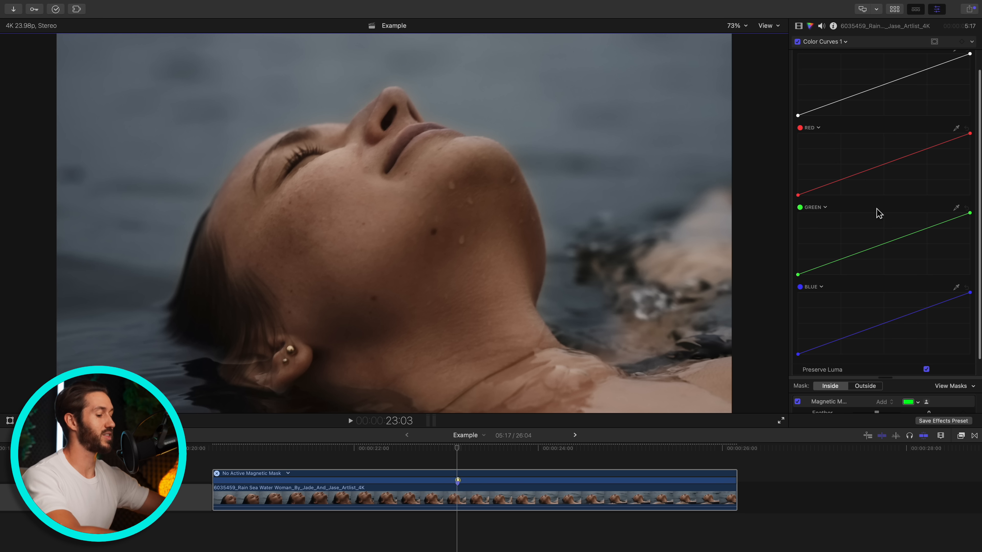
Apply the curves outside the mask and raise the cyan curve to tint the water teal
scroll("up", 3)
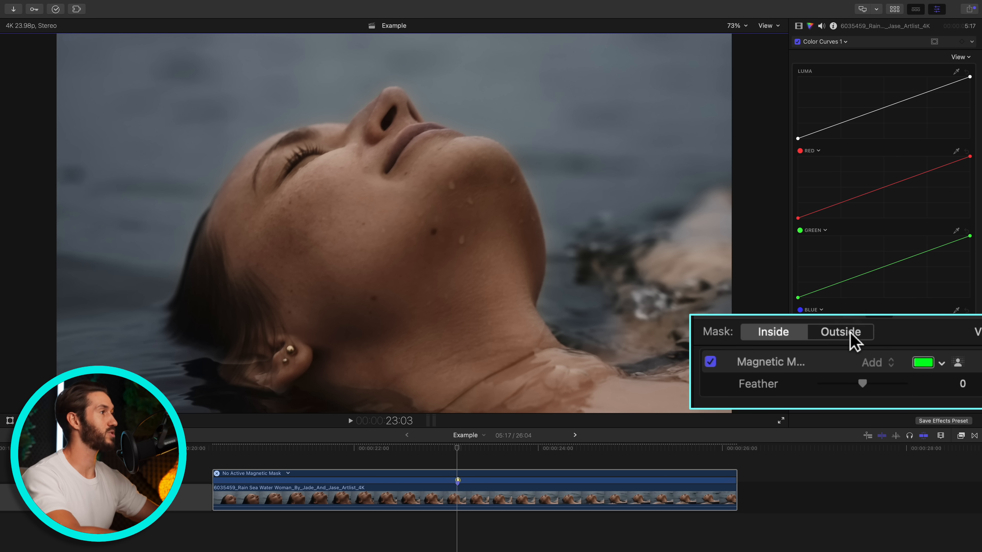
left_click(840, 331)
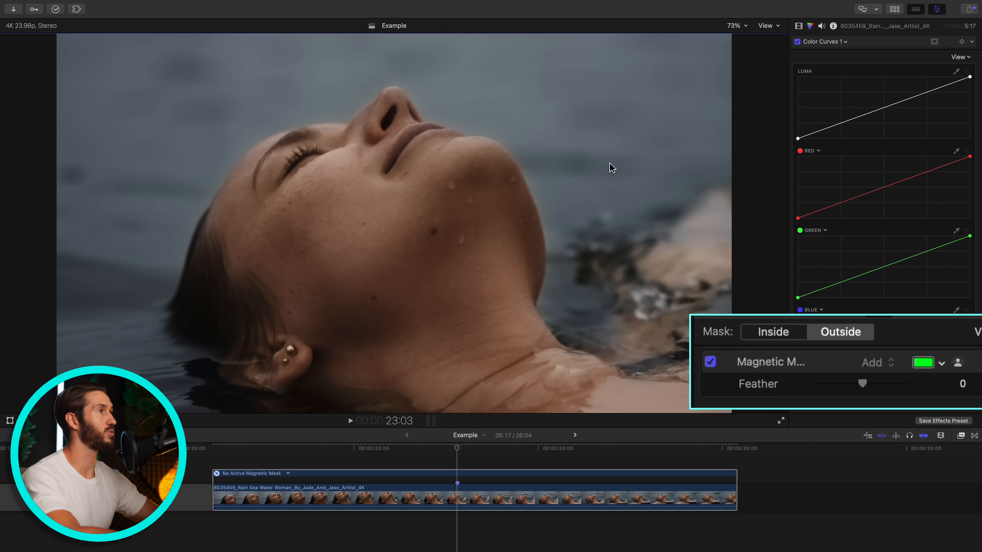
mouse_move(822, 157)
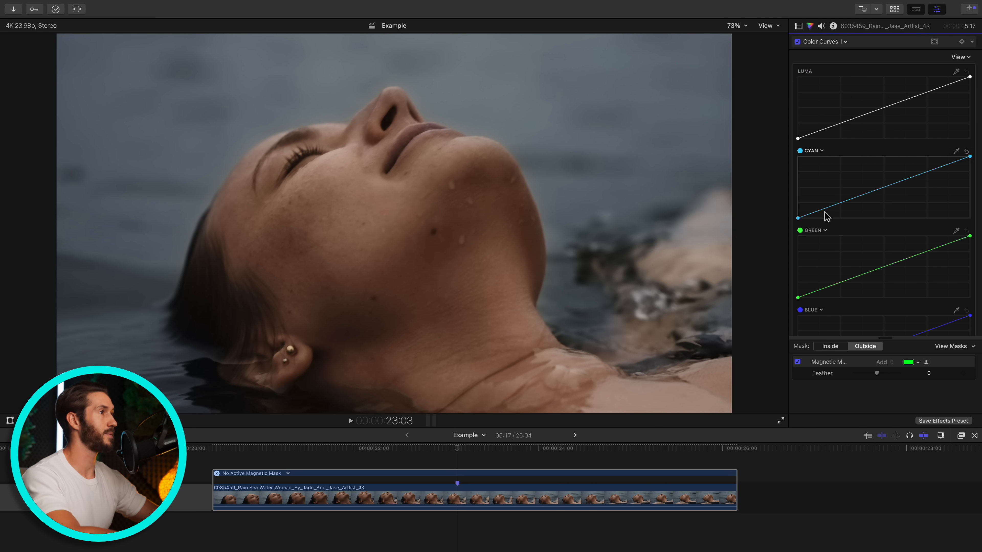
mouse_move(825, 218)
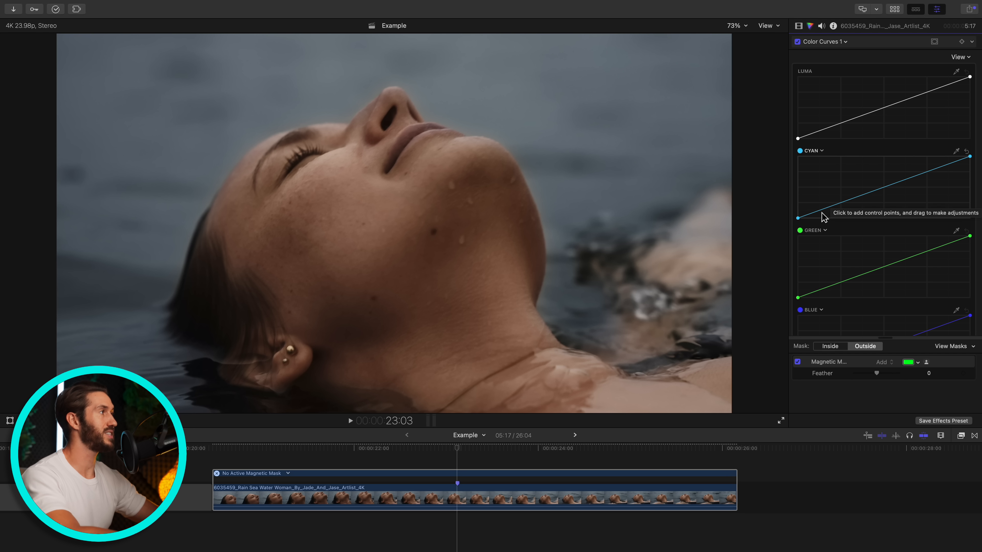
mouse_move(875, 195)
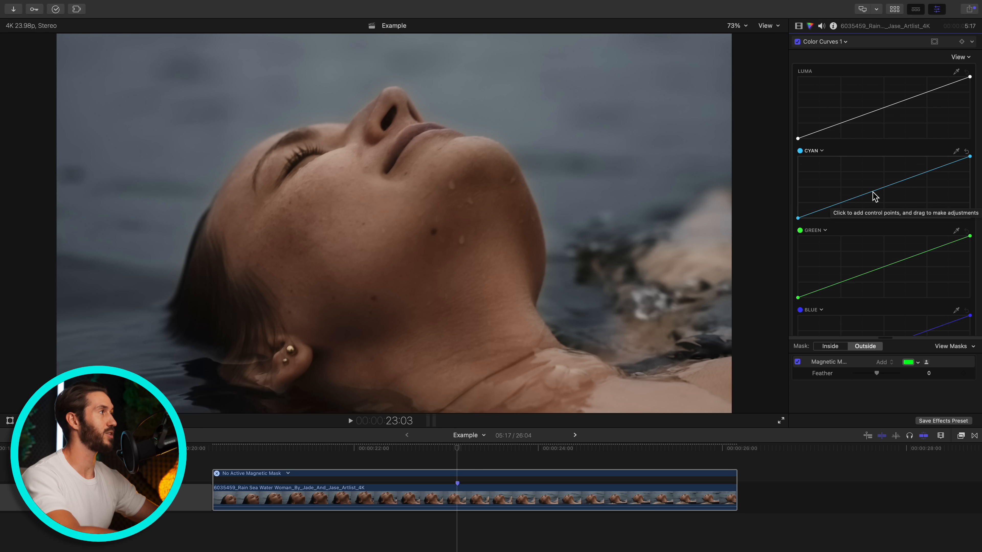
left_click(818, 212)
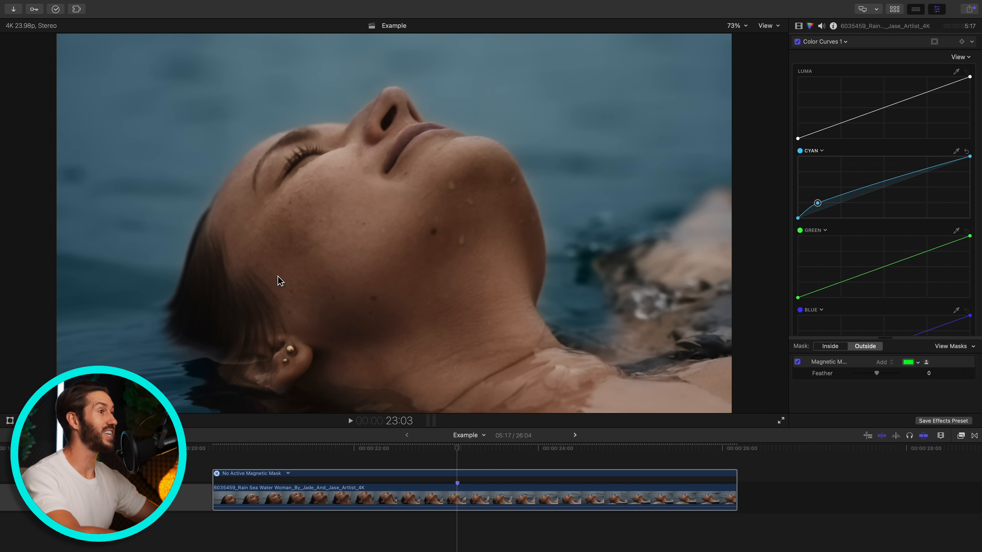
mouse_move(859, 195)
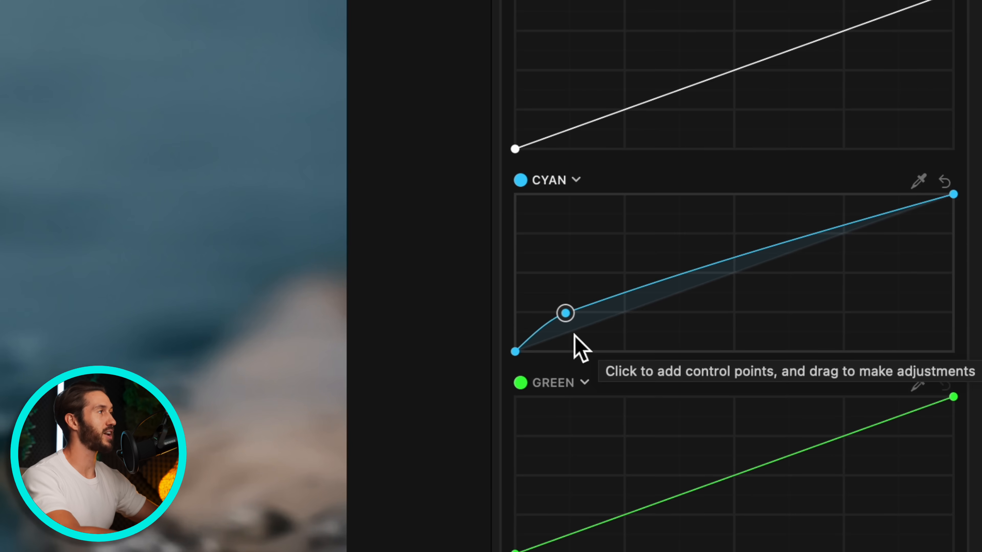
mouse_move(870, 250)
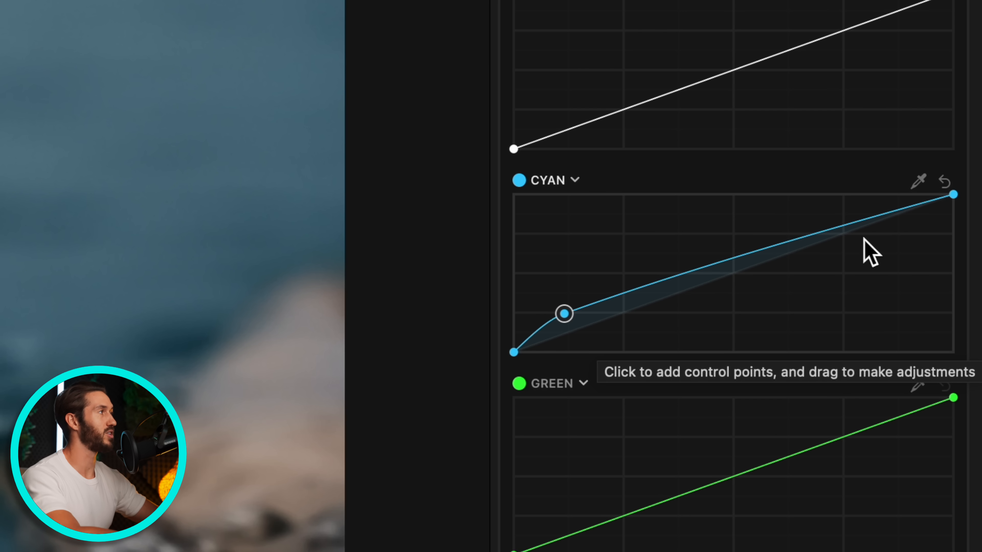
mouse_move(600, 332)
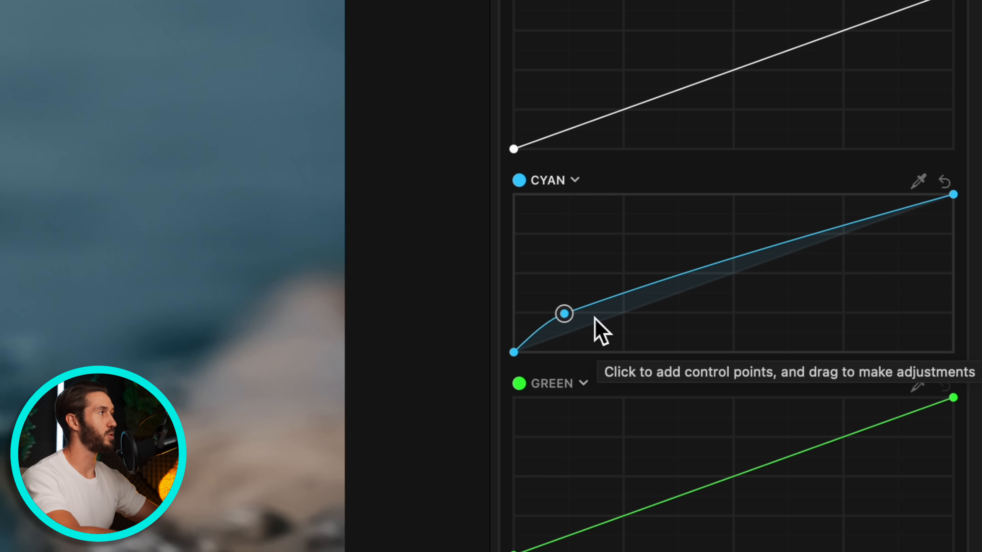
mouse_move(553, 210)
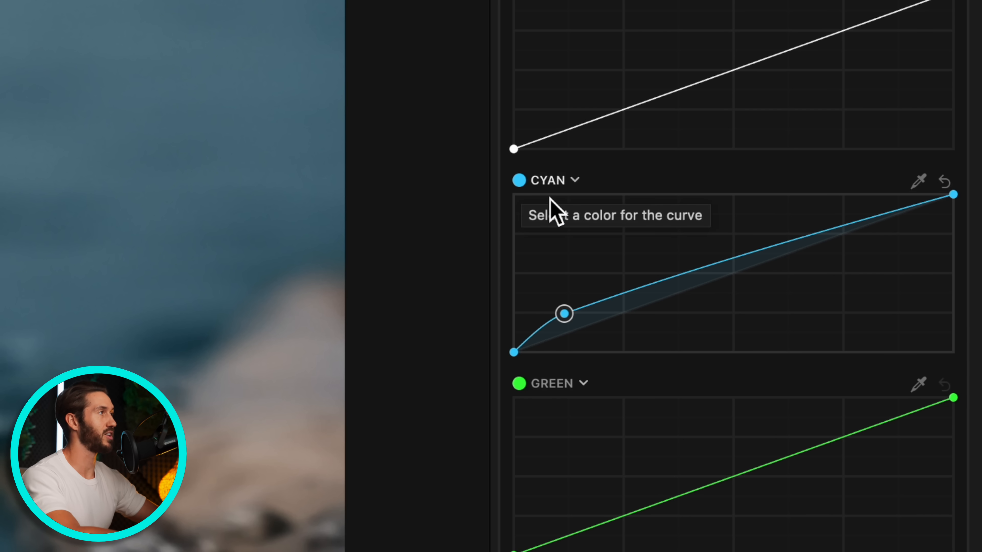
mouse_move(680, 315)
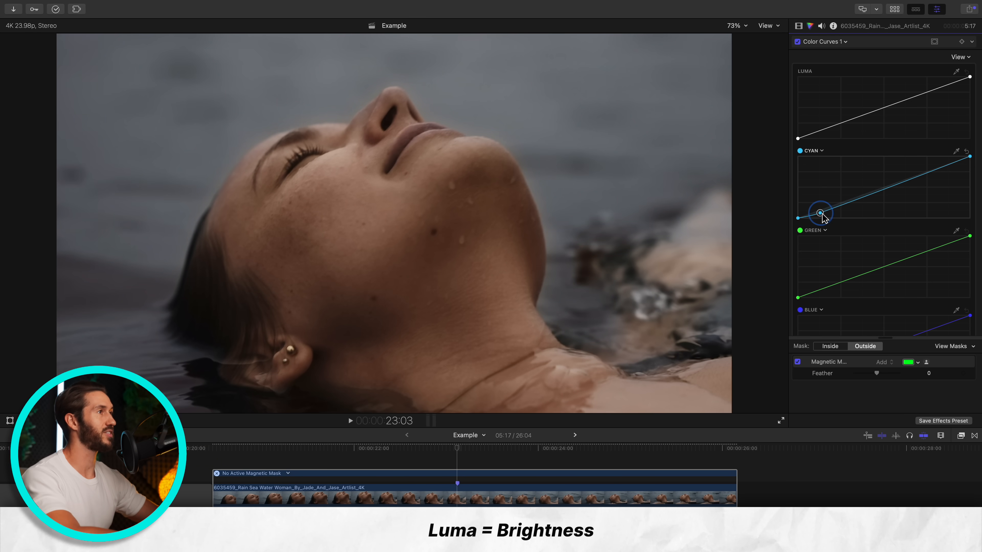
mouse_move(820, 215)
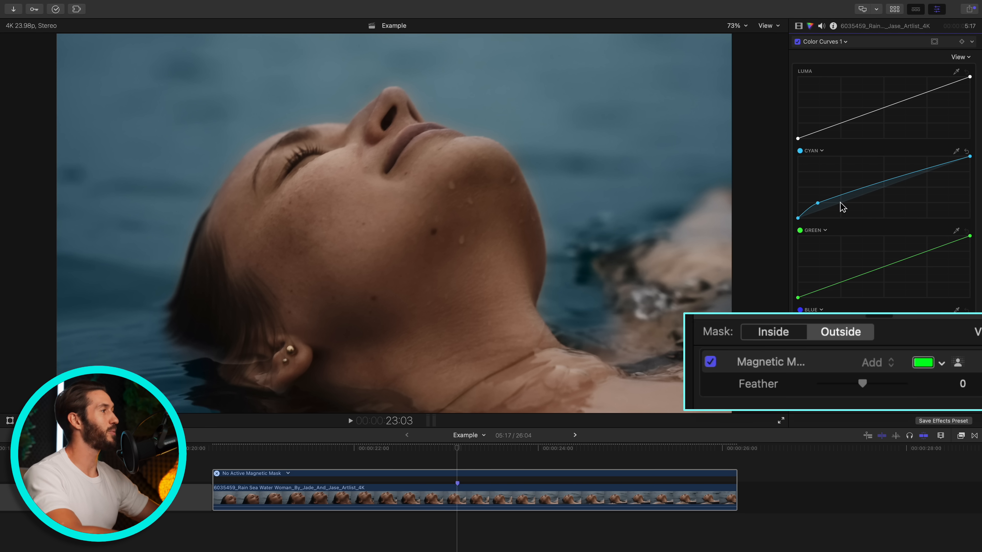
left_click(773, 332)
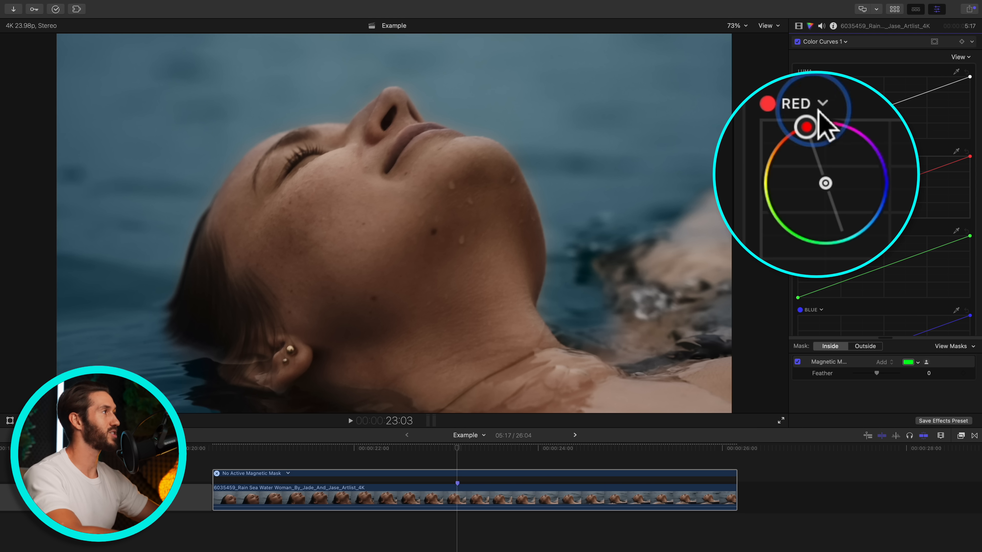
Change the curve to orange eyedropped from her skin and add two points to warm it
left_click(825, 103)
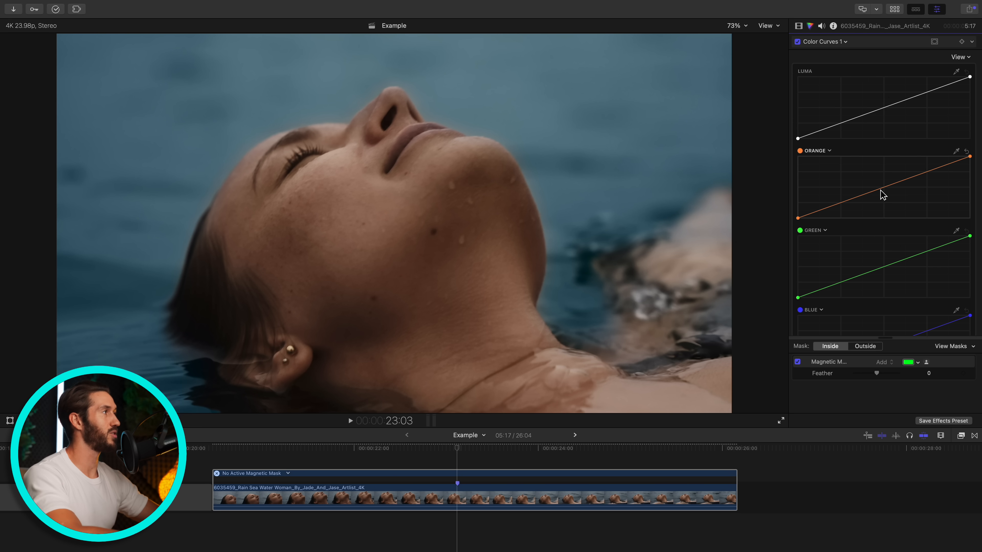
mouse_move(881, 196)
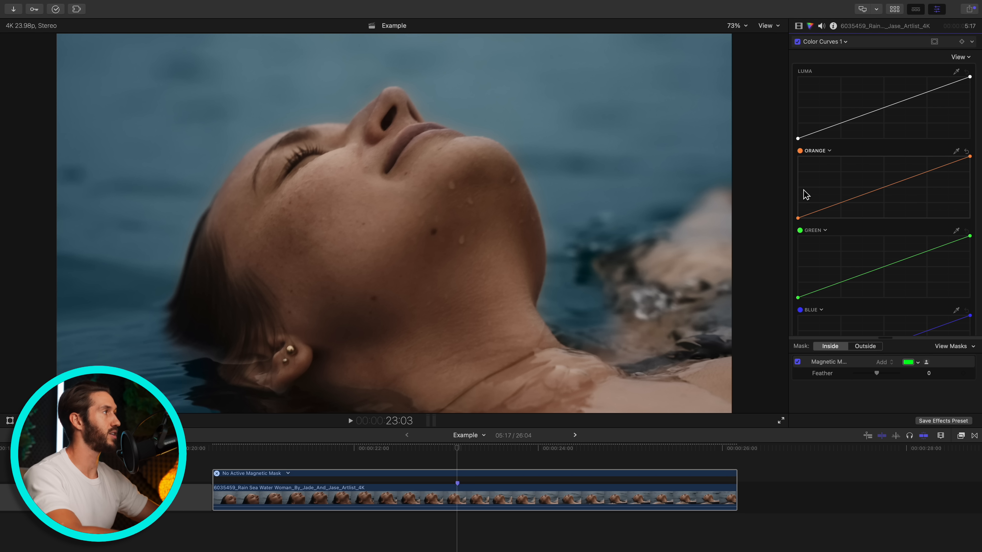
mouse_move(918, 181)
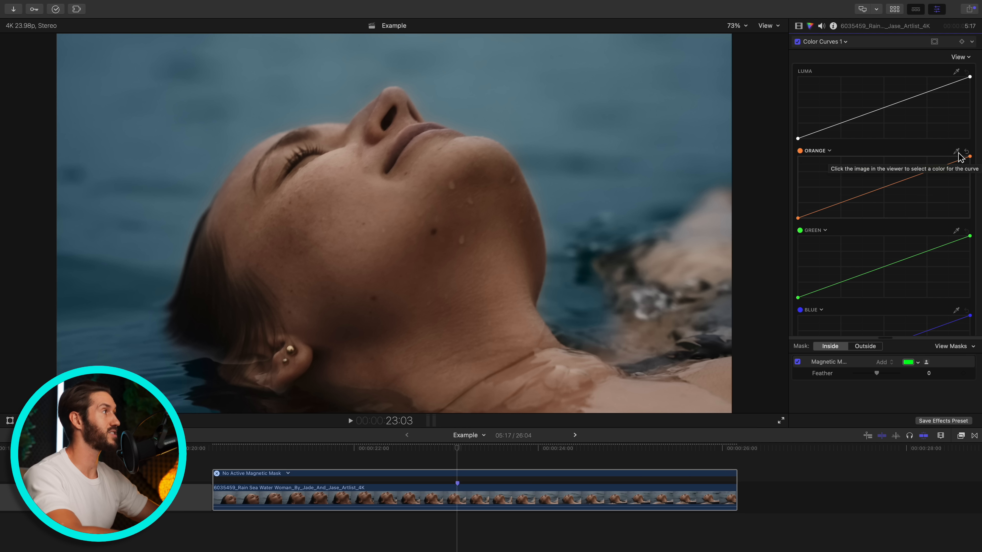
left_click(957, 151)
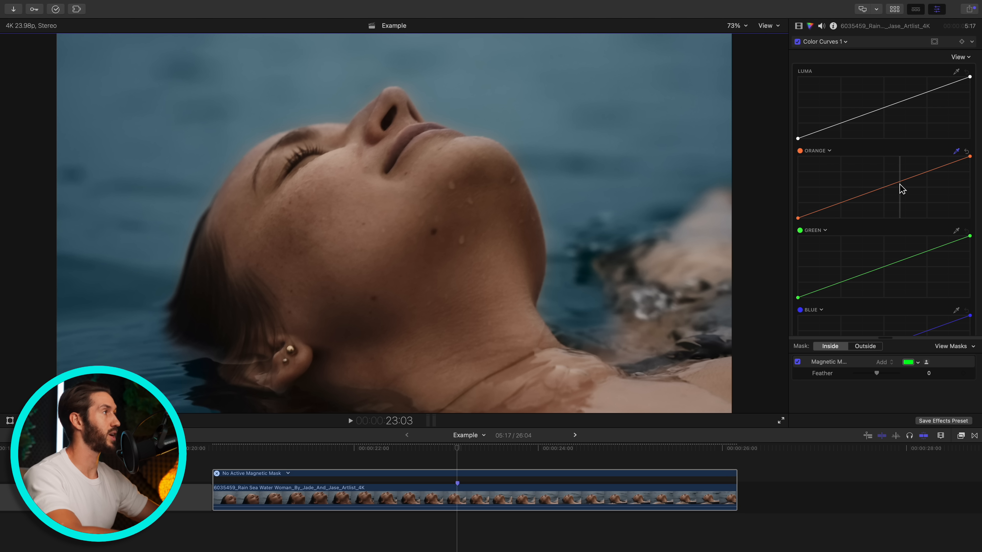
left_click(902, 182)
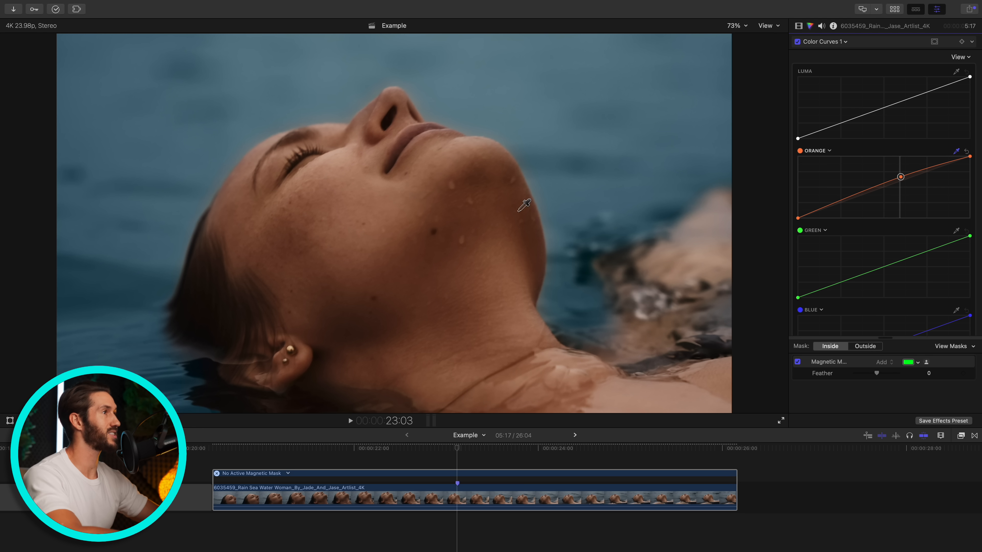
mouse_move(432, 233)
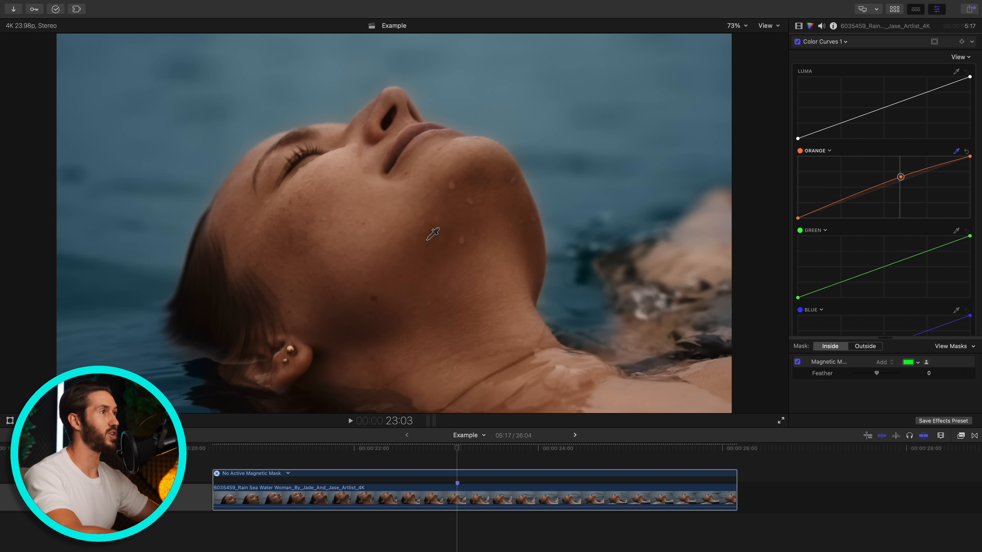
mouse_move(843, 209)
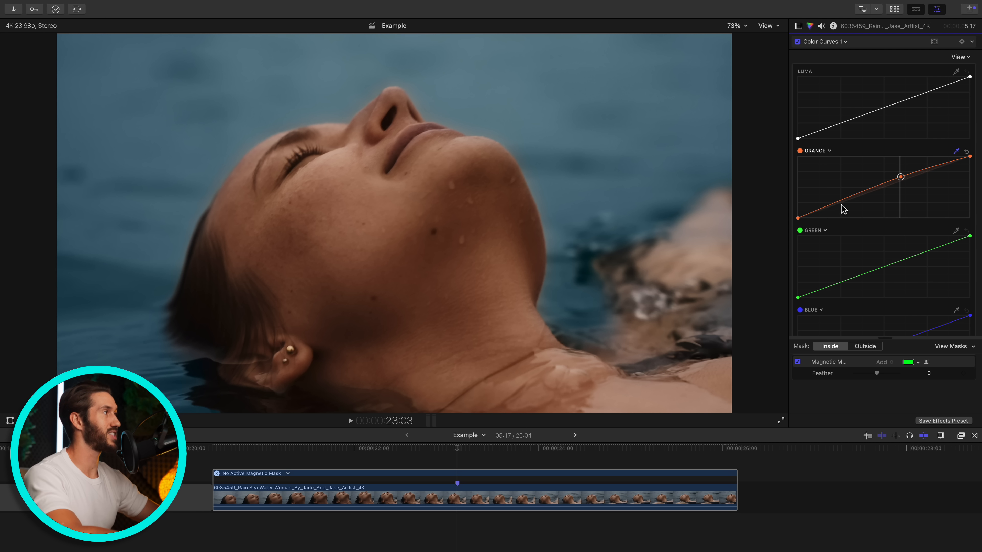
mouse_move(839, 210)
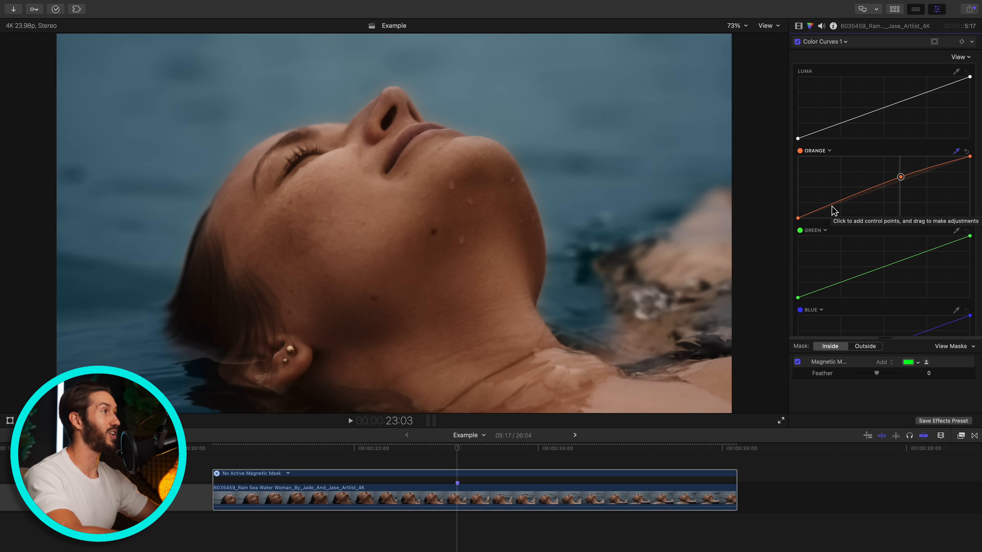
left_click(830, 207)
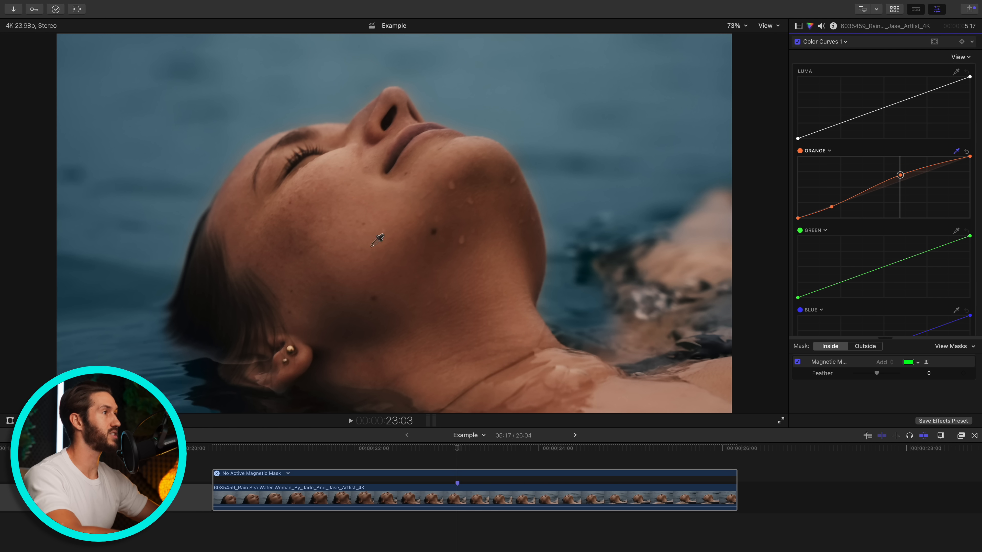
mouse_move(637, 217)
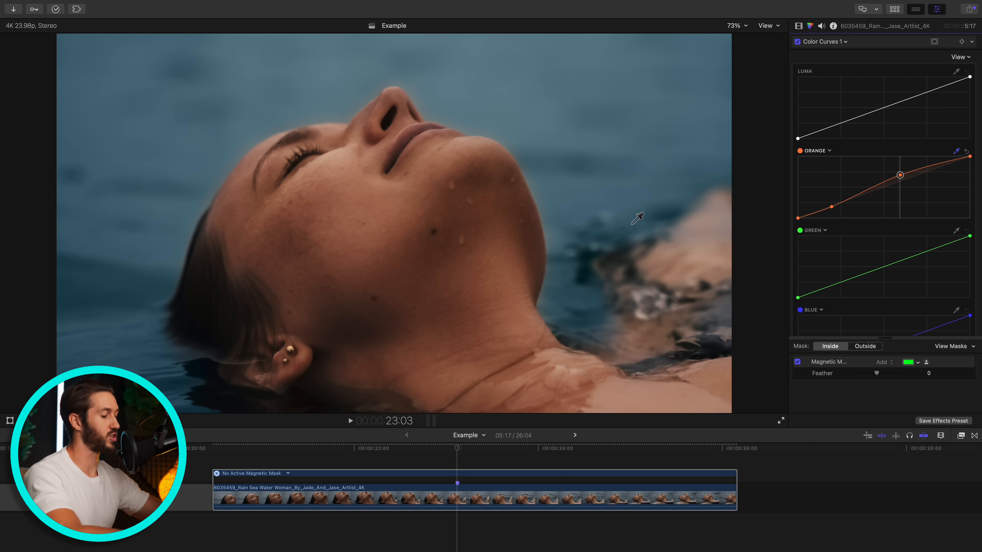
key("cmd+7")
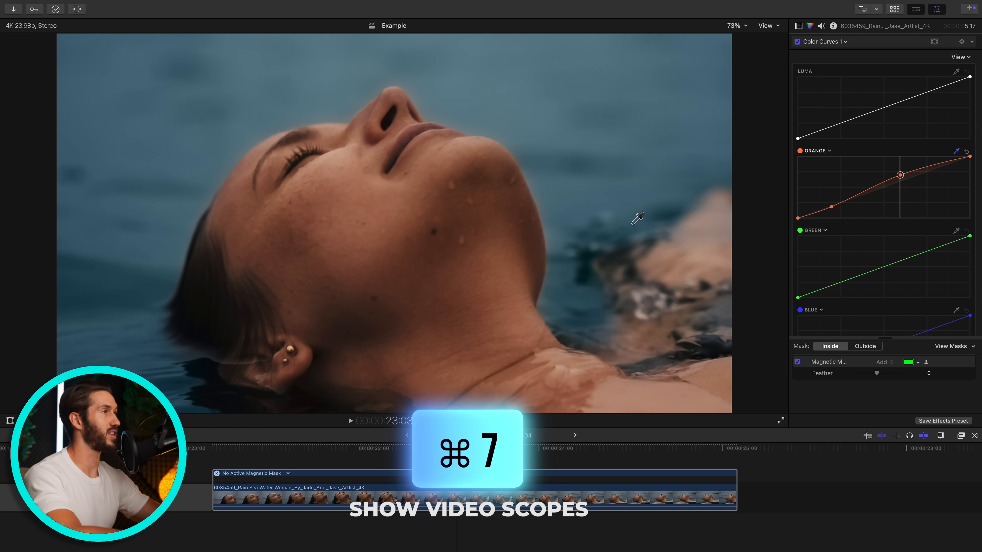
key("cmd+7")
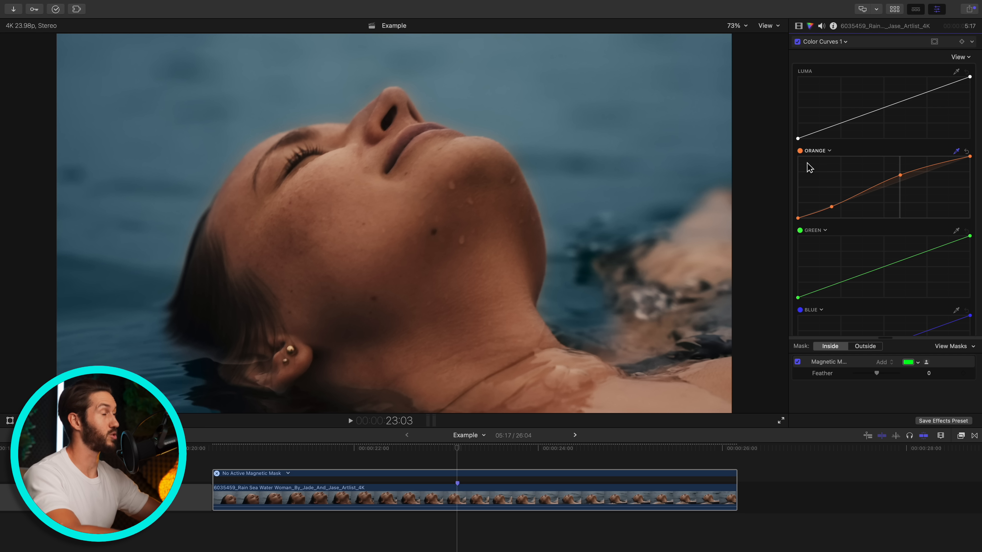
mouse_move(893, 225)
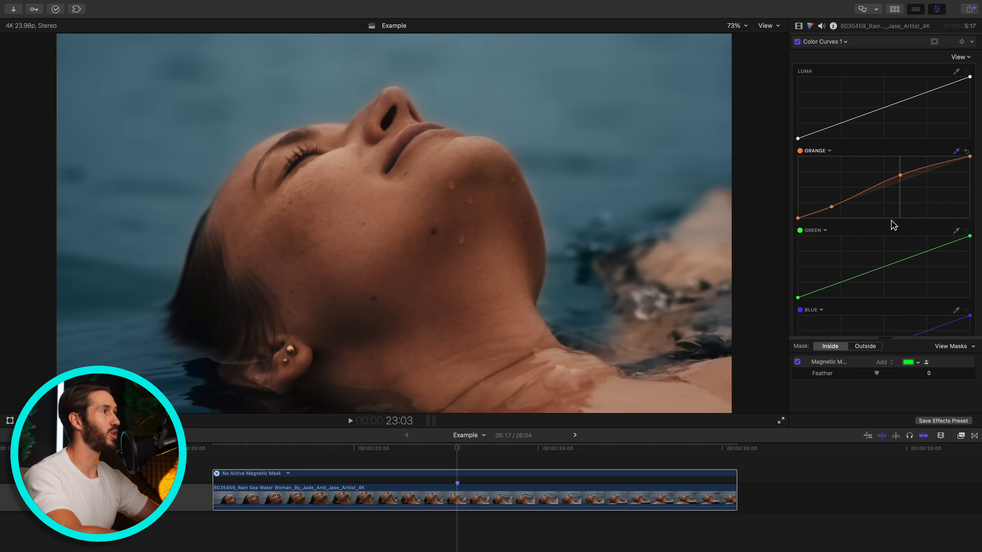
mouse_move(869, 266)
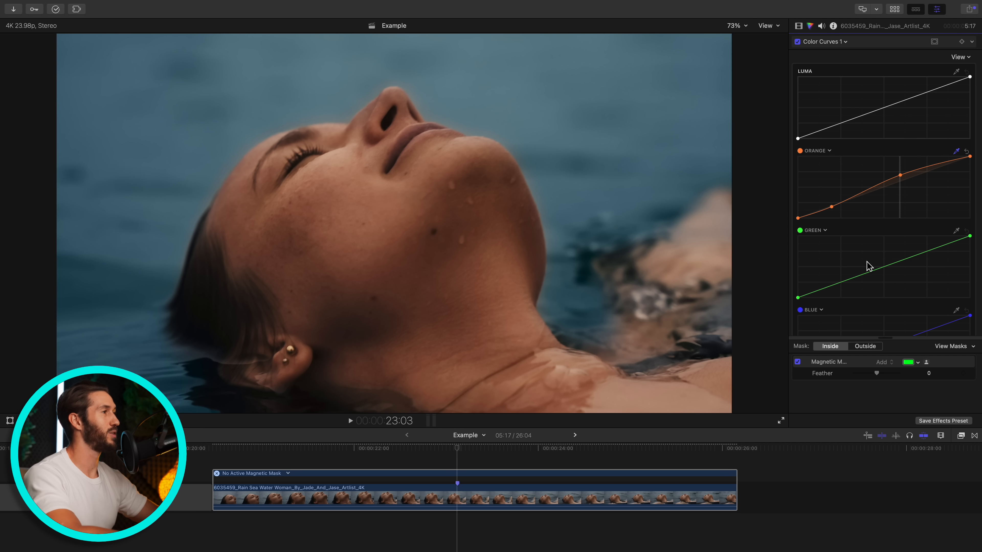
mouse_move(875, 124)
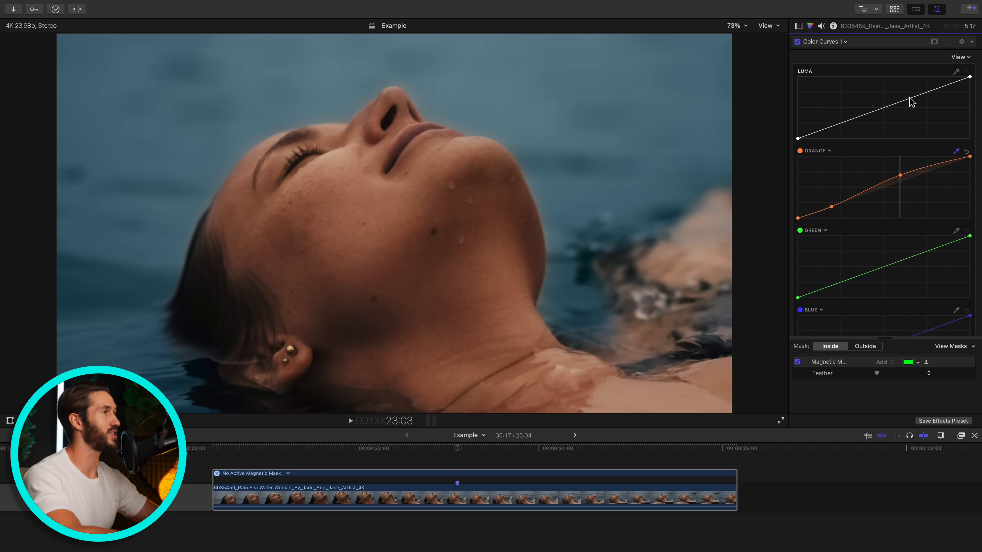
mouse_move(931, 98)
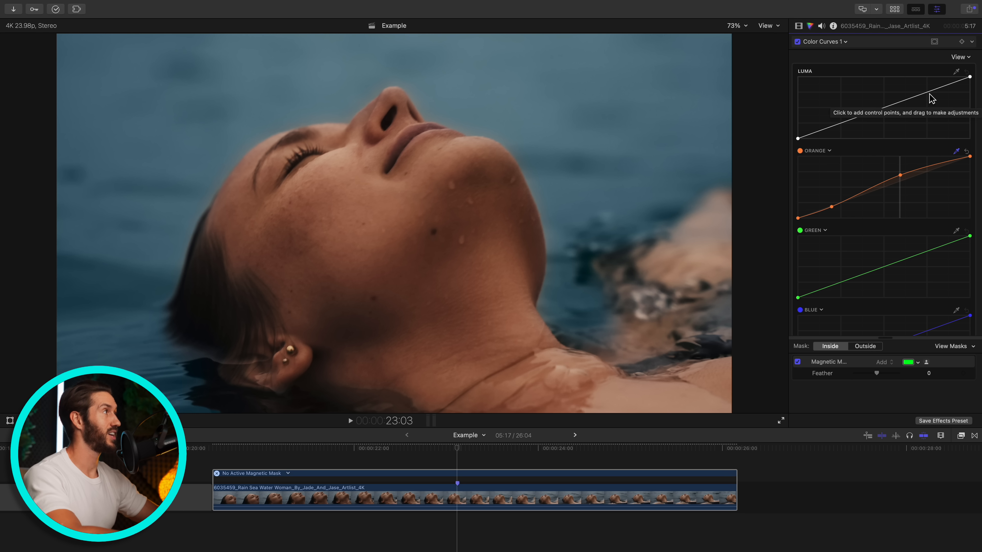
Add two luma curve points to give the masked woman more contrast
left_click(926, 93)
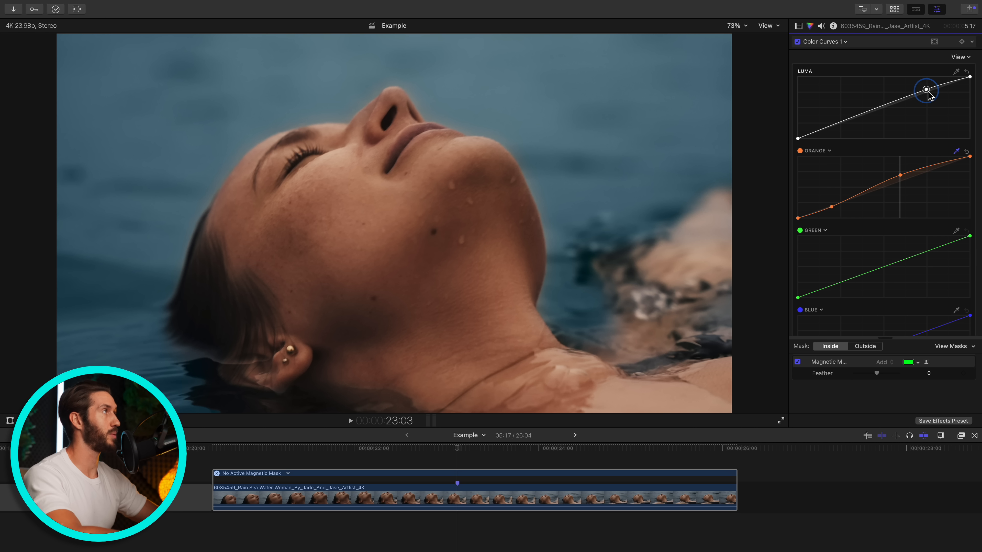
mouse_move(869, 122)
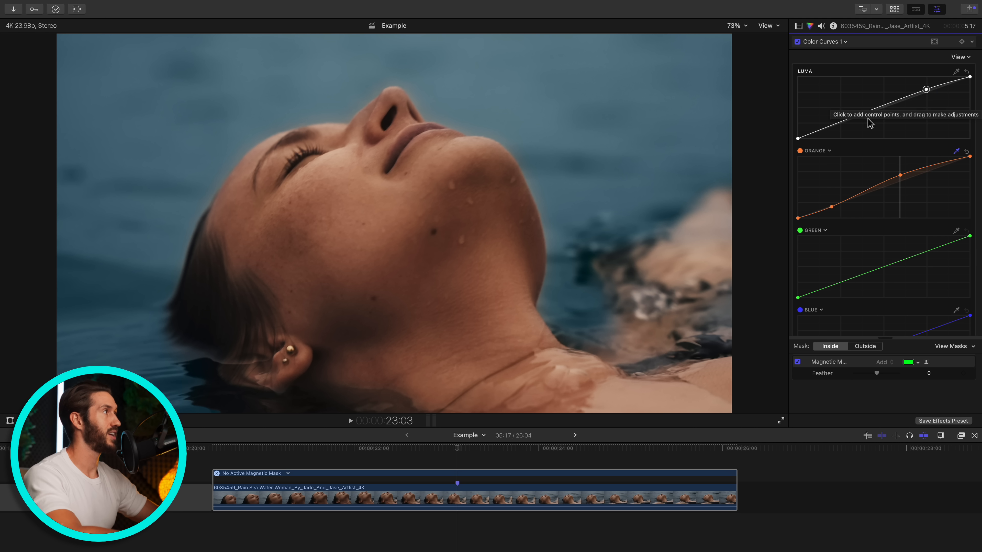
left_click(832, 125)
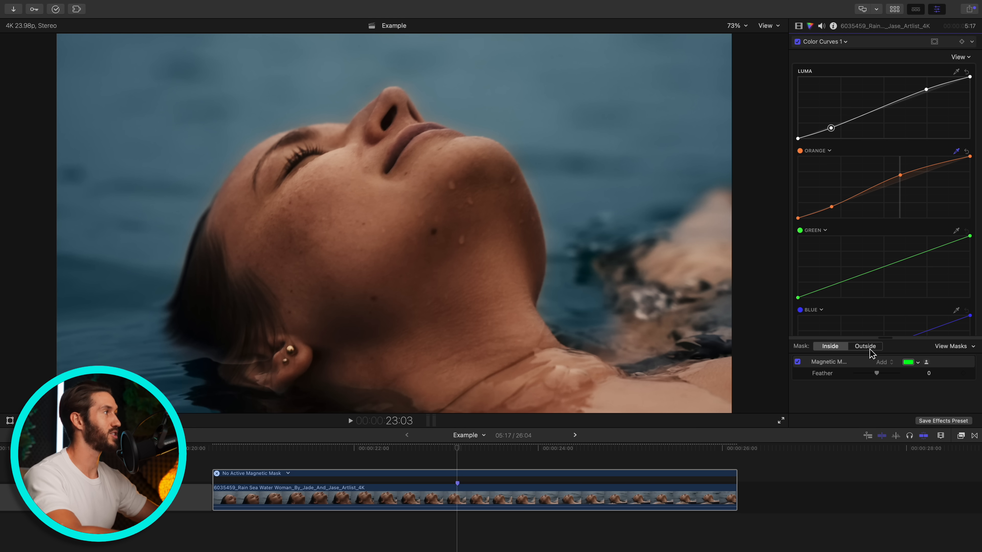
Switch the curves to outside the mask and add a luma point for the water
left_click(864, 346)
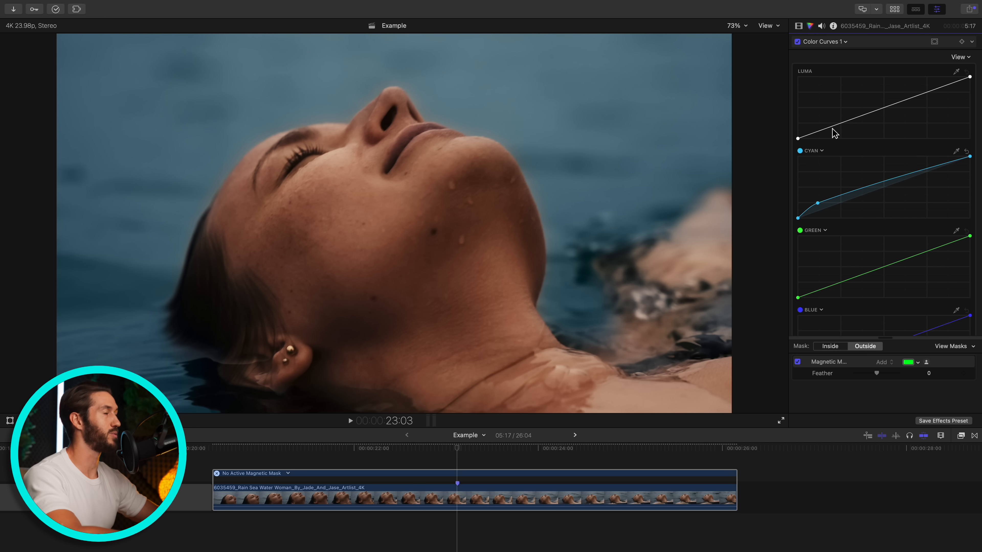
left_click(830, 129)
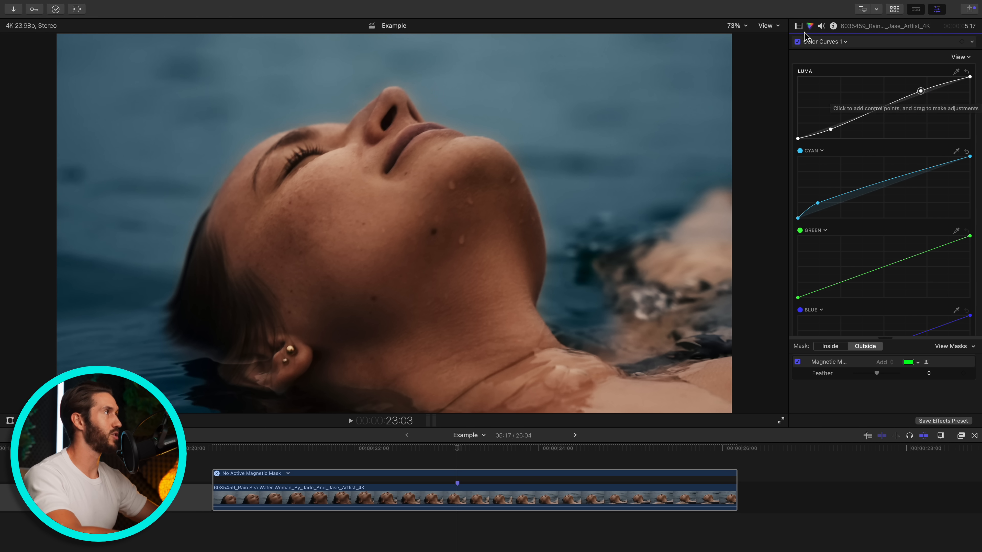
Toggle Color Curves 1 in the Video inspector to compare the grade
left_click(799, 26)
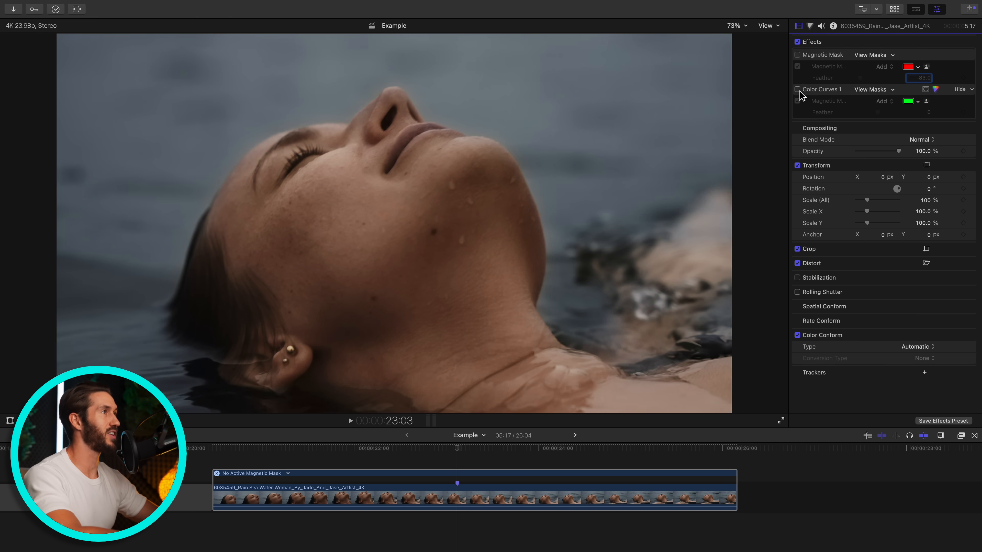
left_click(797, 88)
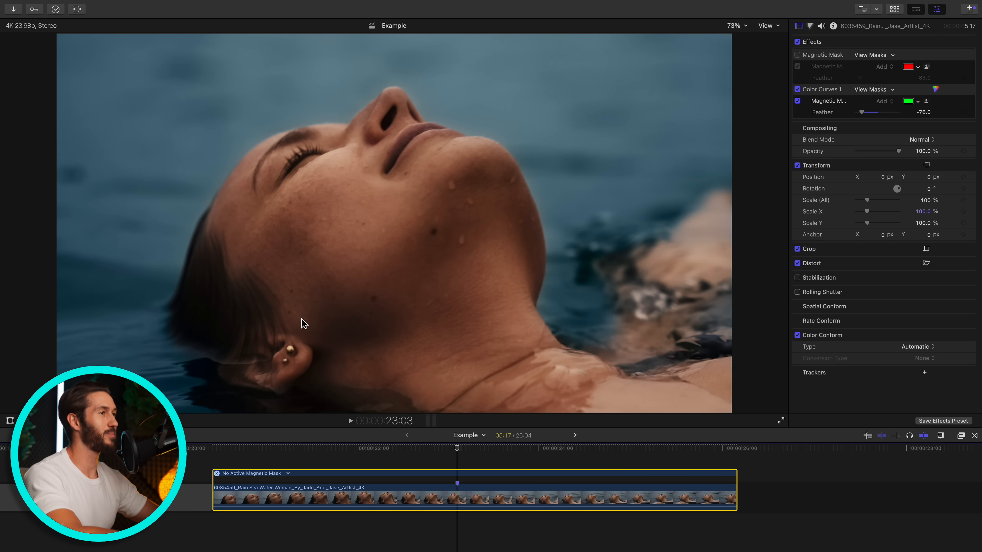
mouse_move(269, 368)
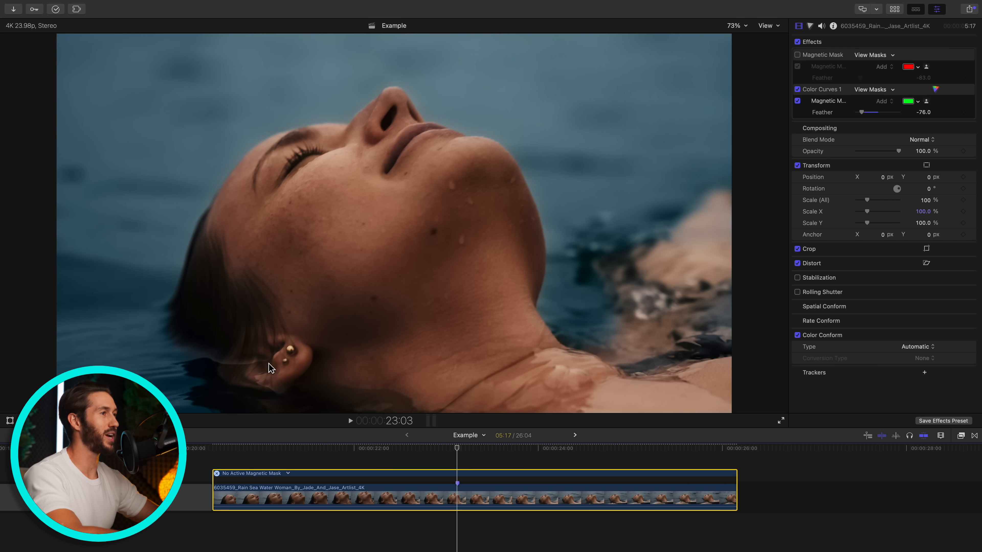
mouse_move(804, 98)
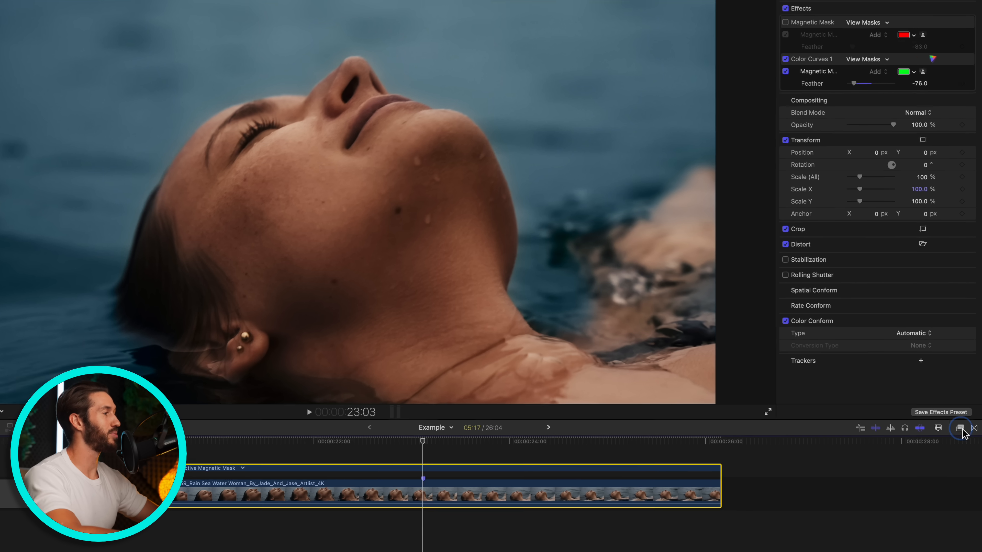
Apply Blur > Radial to the swimming woman clip, paint a magnetic mask over her, refine it with Option, and finish
left_click(937, 428)
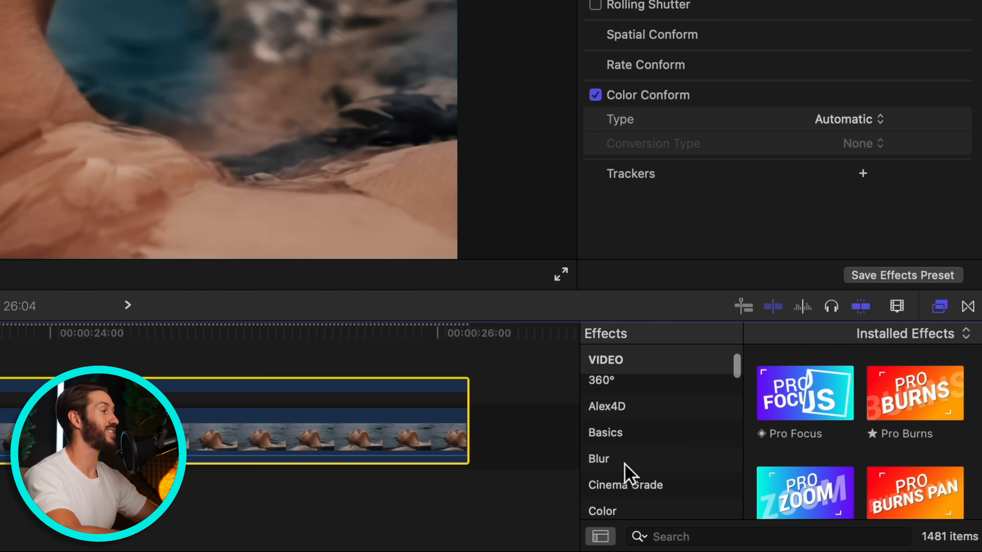
left_click(598, 460)
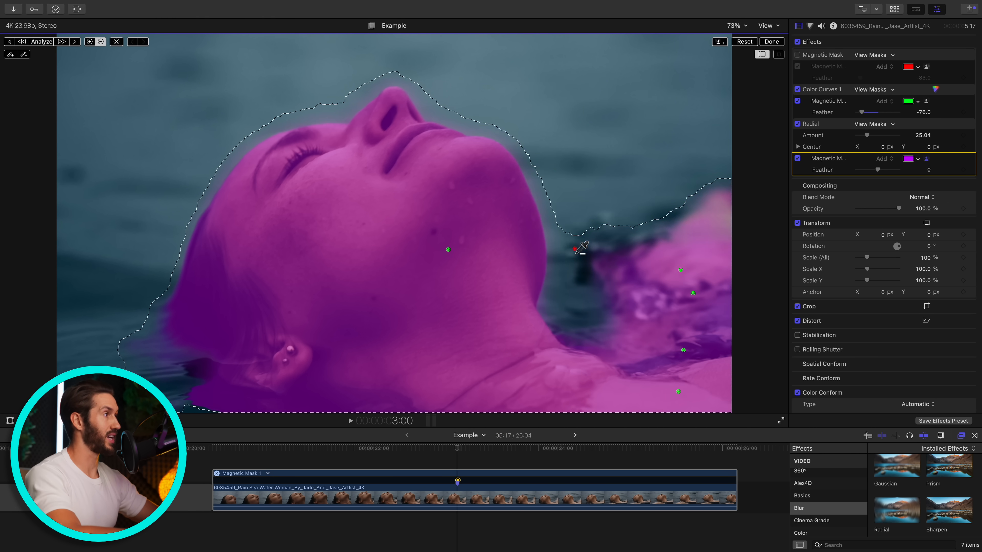
key("alt")
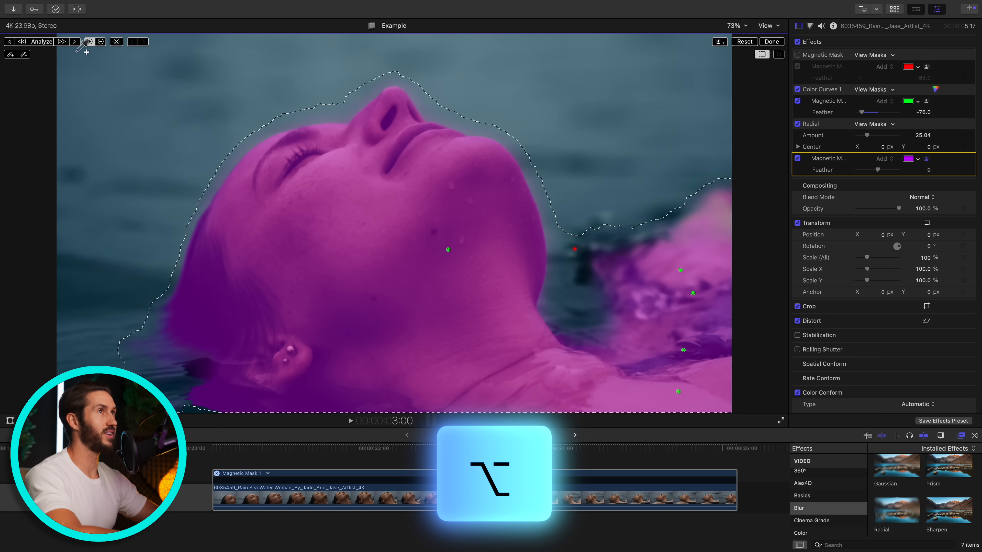
left_click(42, 41)
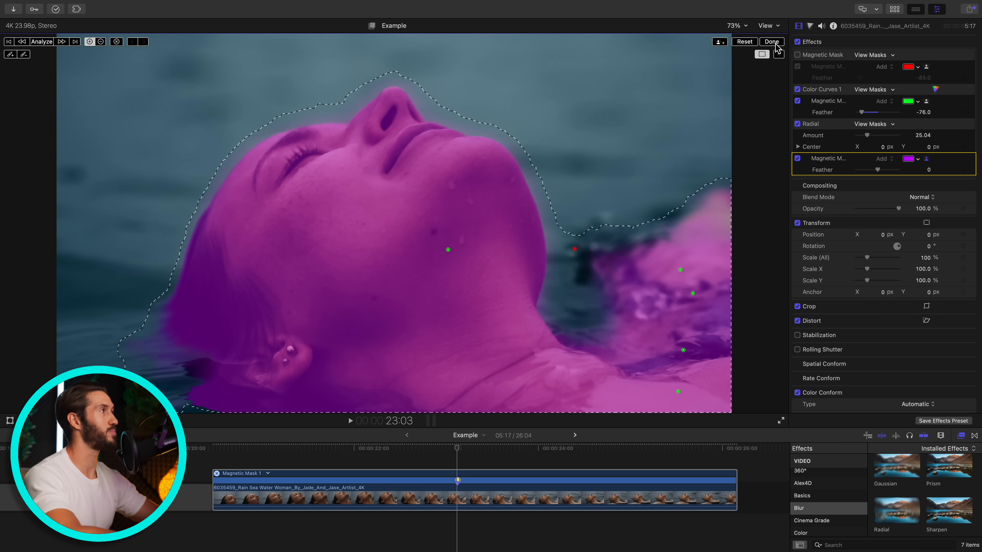
mouse_move(762, 54)
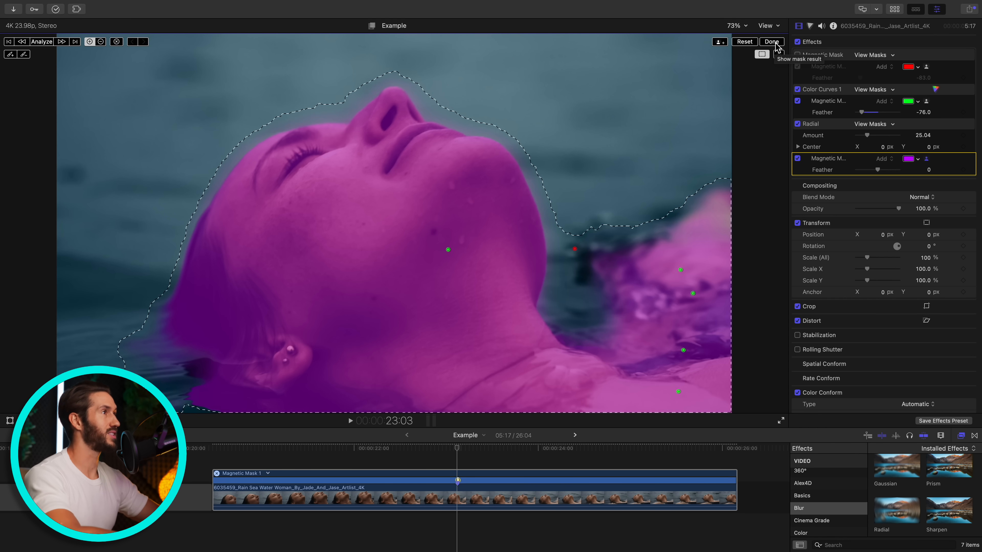
left_click(770, 41)
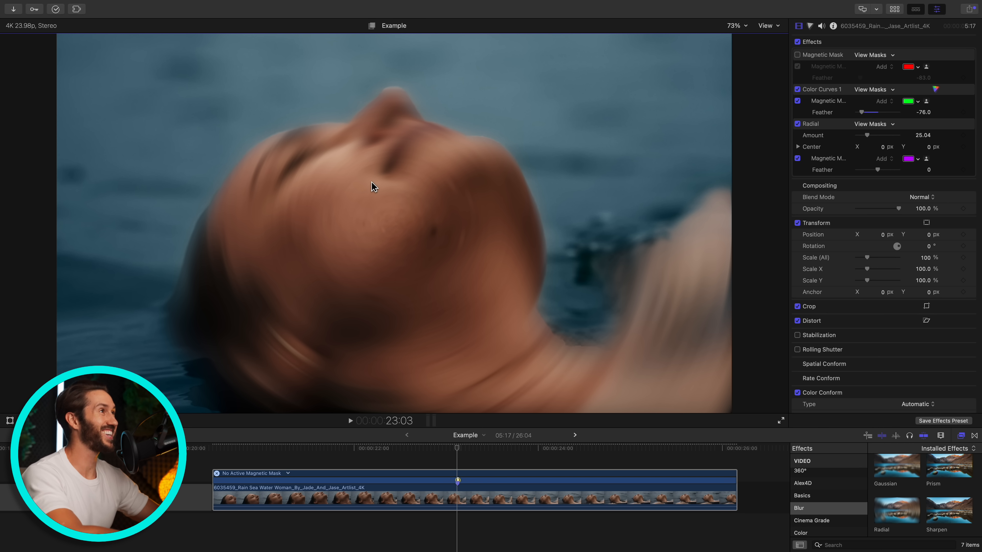
mouse_move(622, 185)
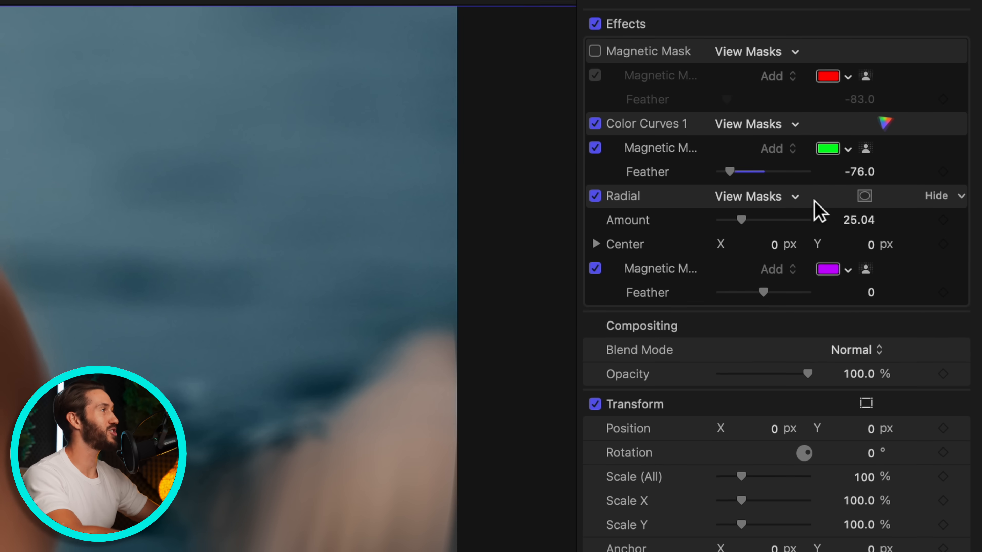
mouse_move(970, 213)
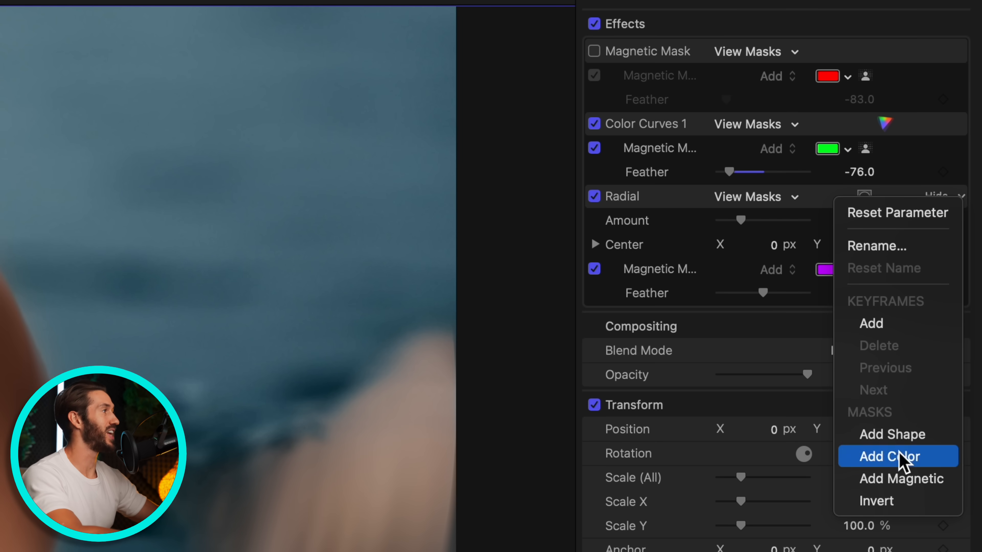
Invert the Radial mask so the woman stays sharp and only the surrounding water blurs
left_click(890, 456)
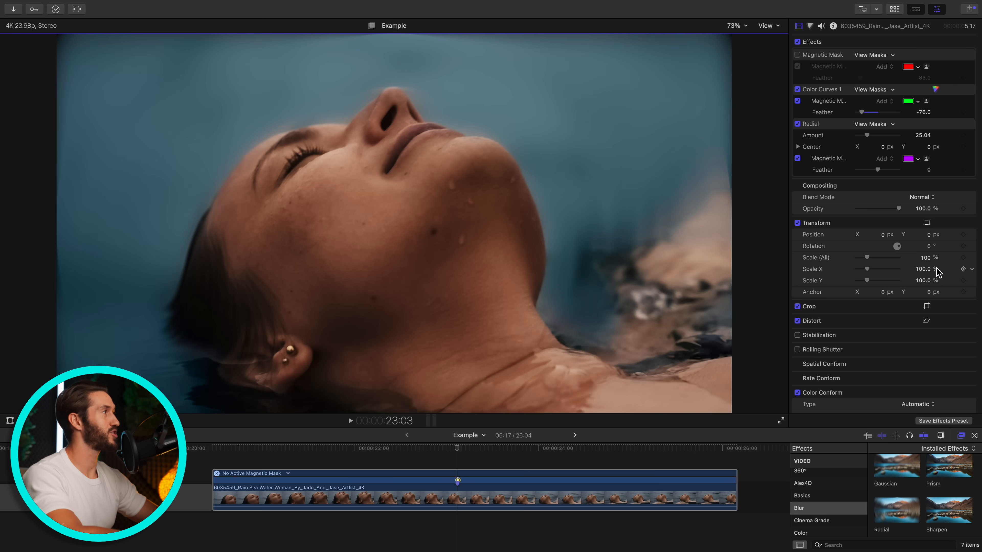
mouse_move(457, 187)
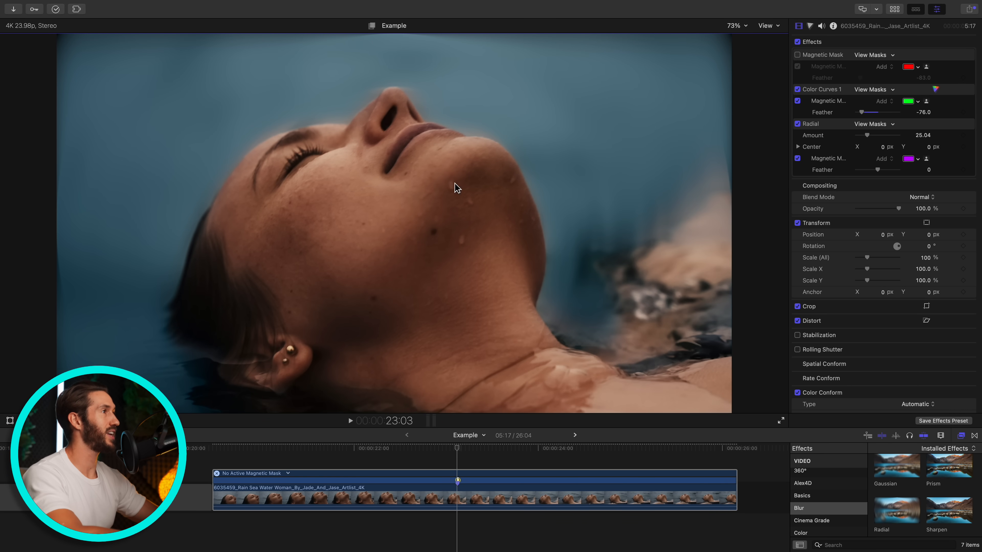
mouse_move(577, 349)
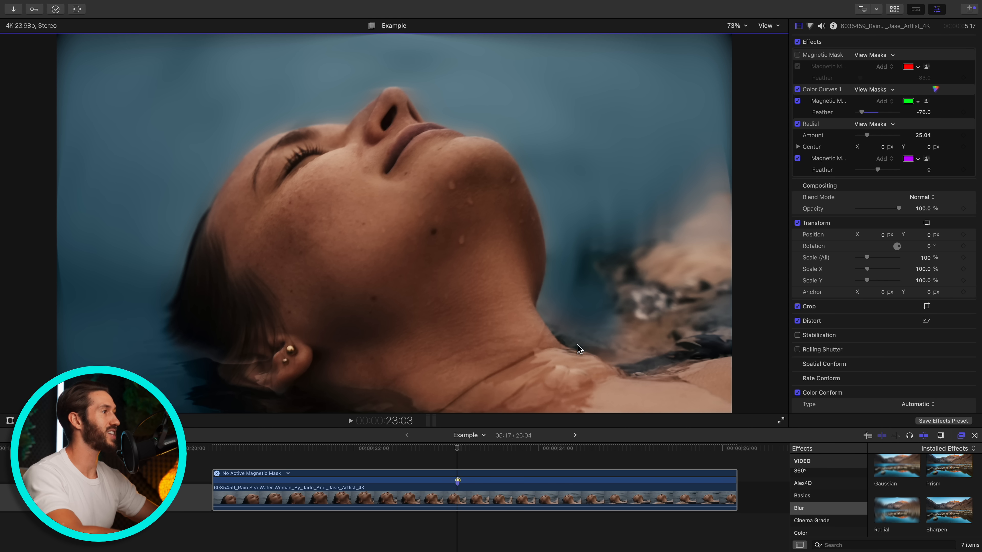
mouse_move(797, 158)
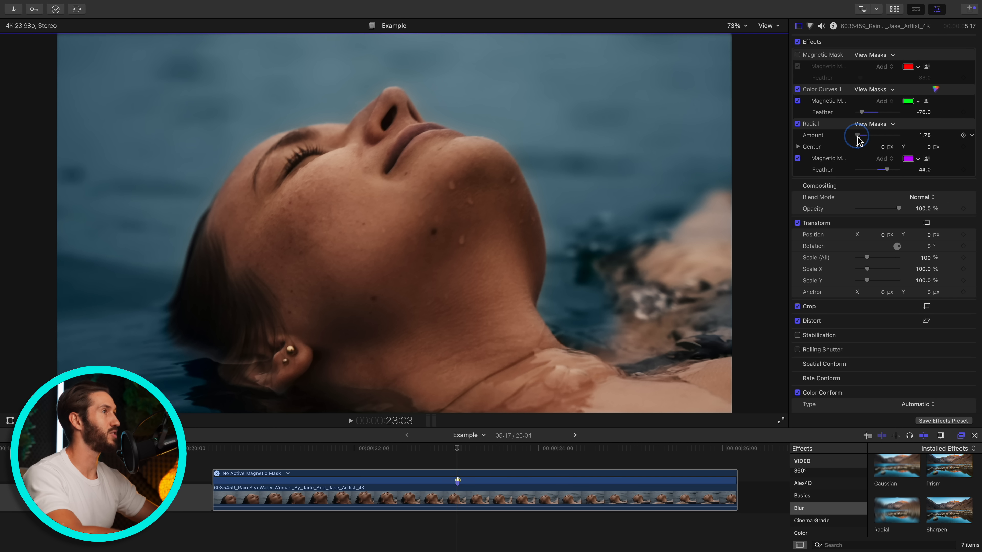
Toggle the Radial blur off and back on to compare the result
left_click(797, 124)
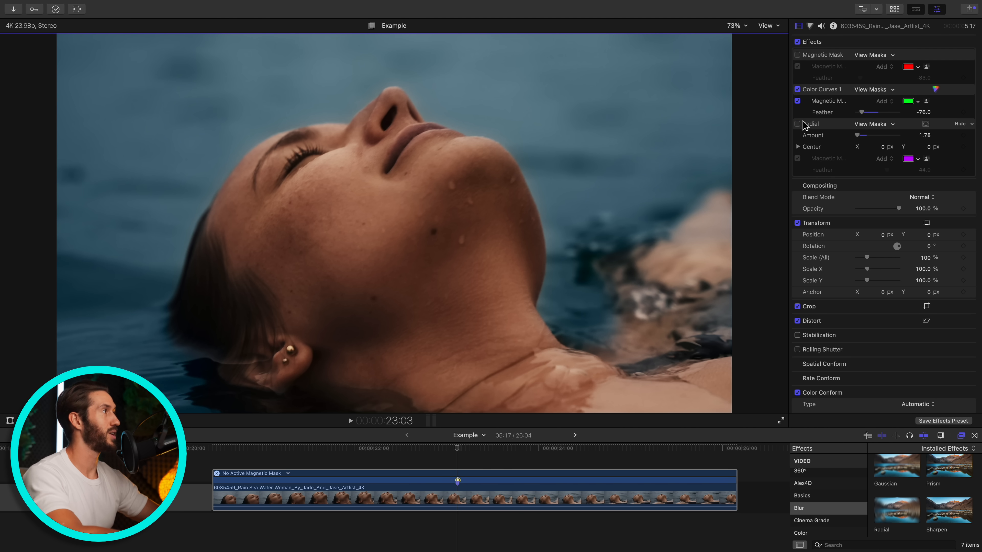
left_click(797, 123)
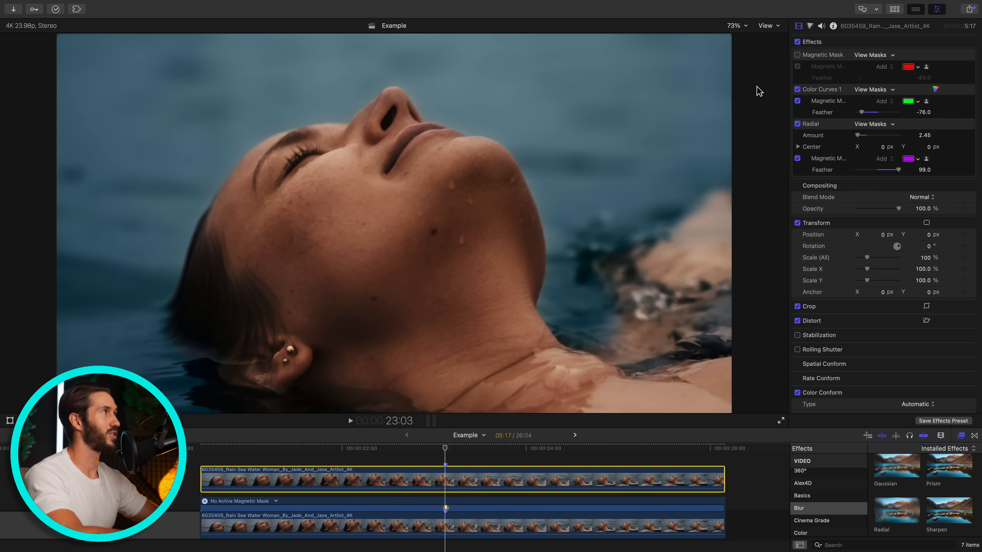
Adjust the duplicate's magnetic mask and preview the SUBSCRIBE title where the woman's head overlaps it
left_click(797, 54)
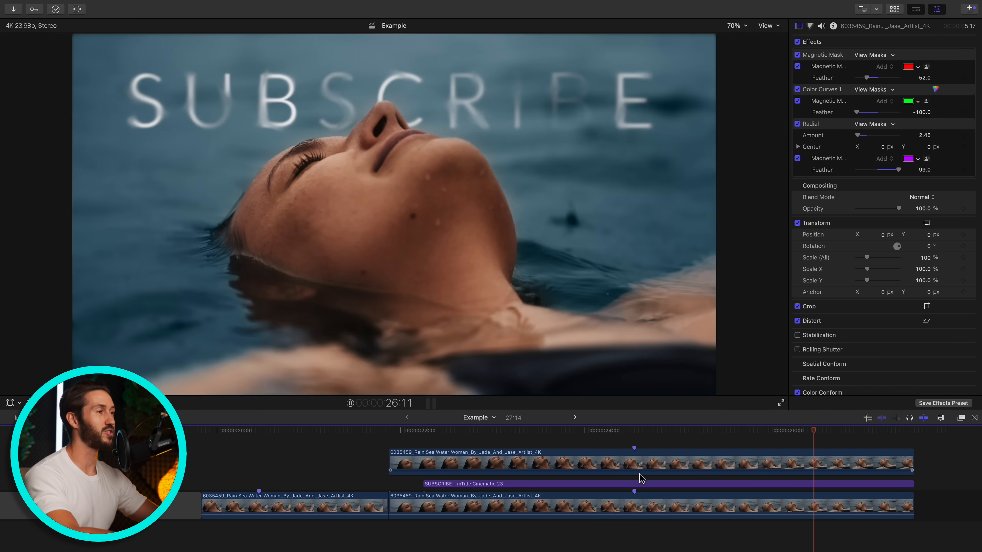
left_click(606, 430)
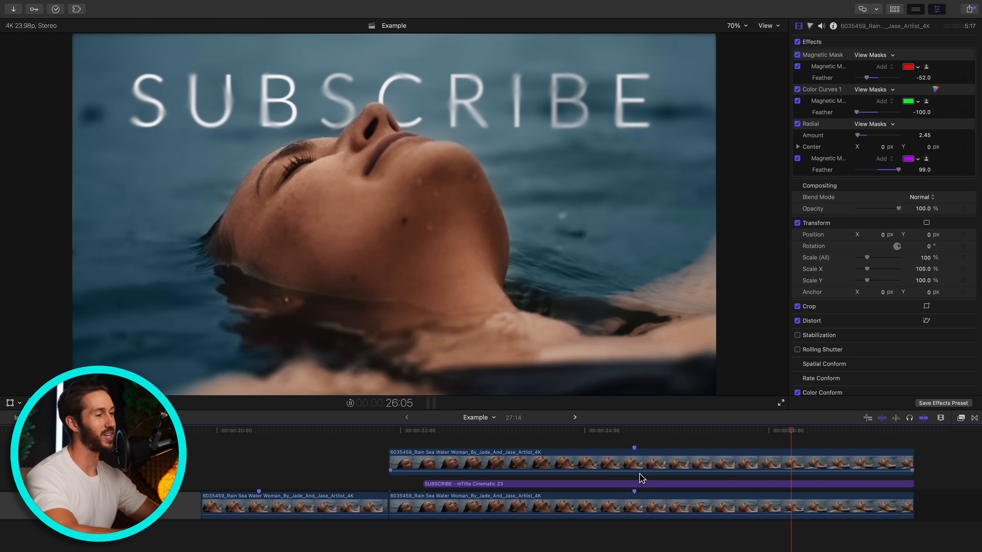
left_click(638, 430)
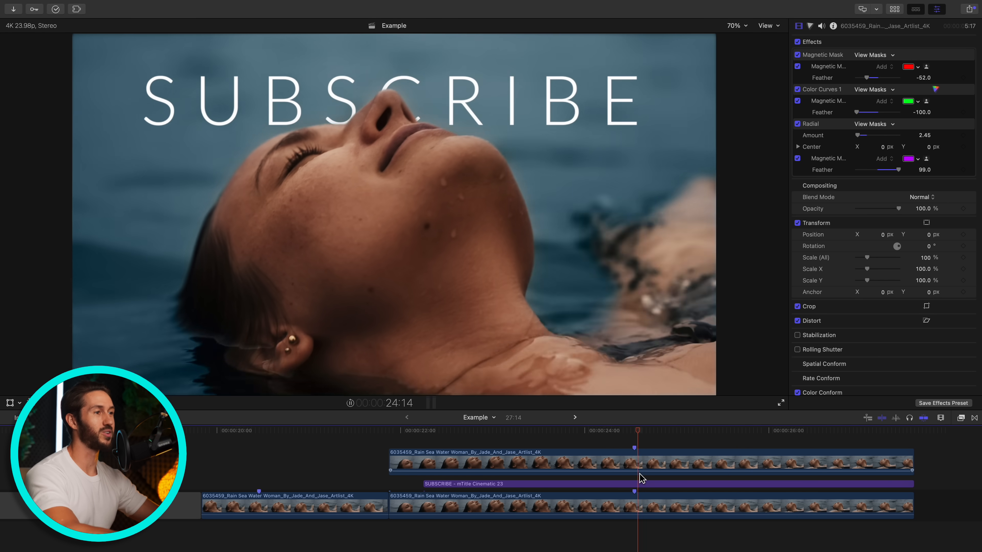